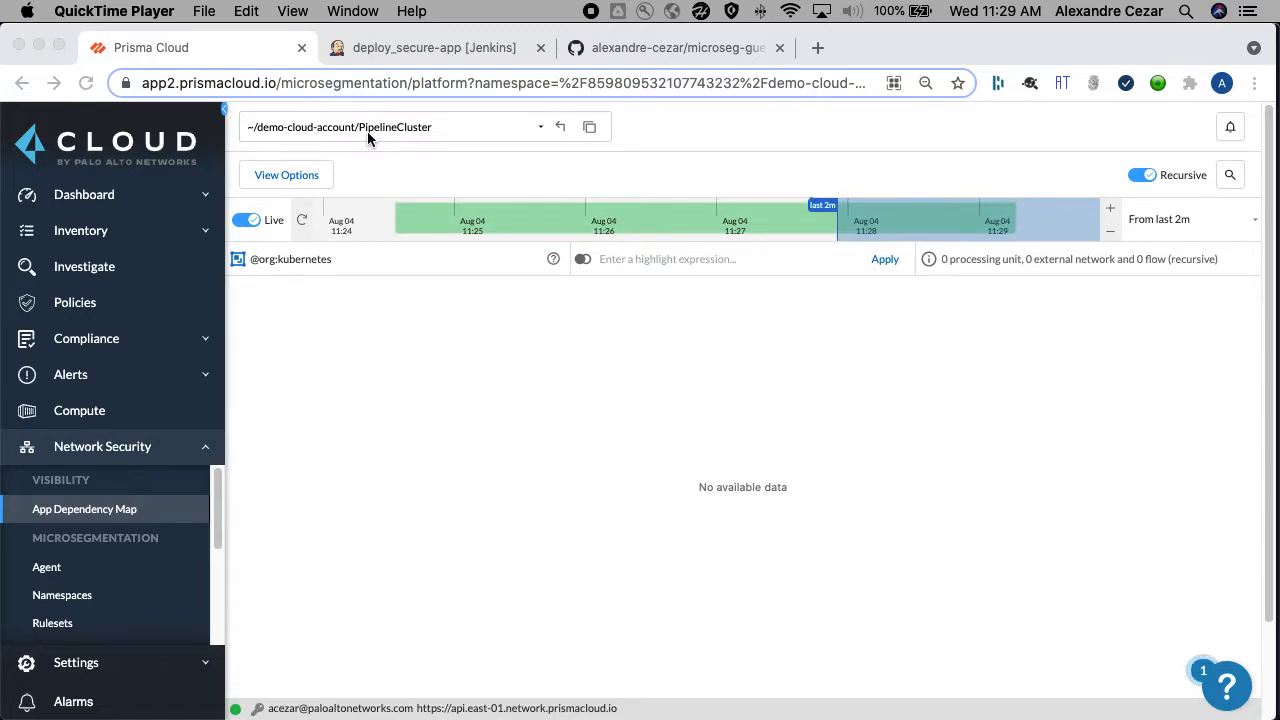
pyautogui.moveTo(838, 695)
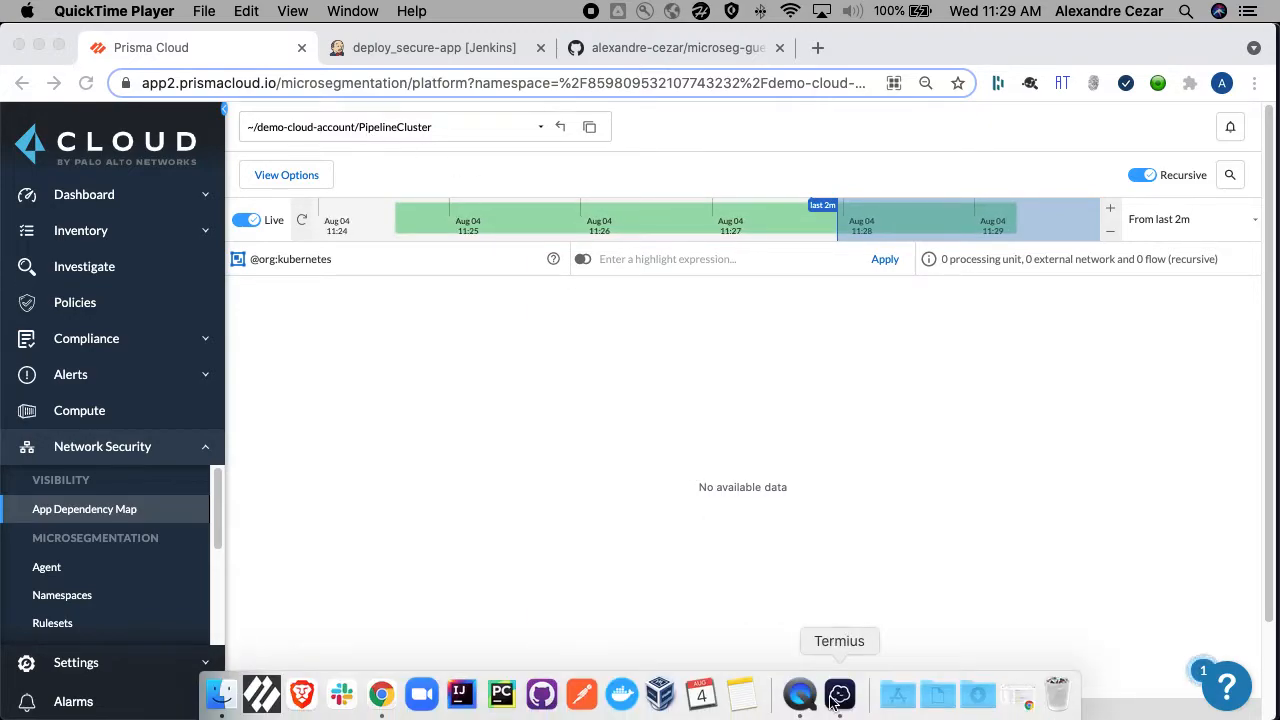
# Step: On the Jenkins VM terminal, run 'kubectl get pods -n guestbook' to confirm no pods exist
pyautogui.click(839, 694)
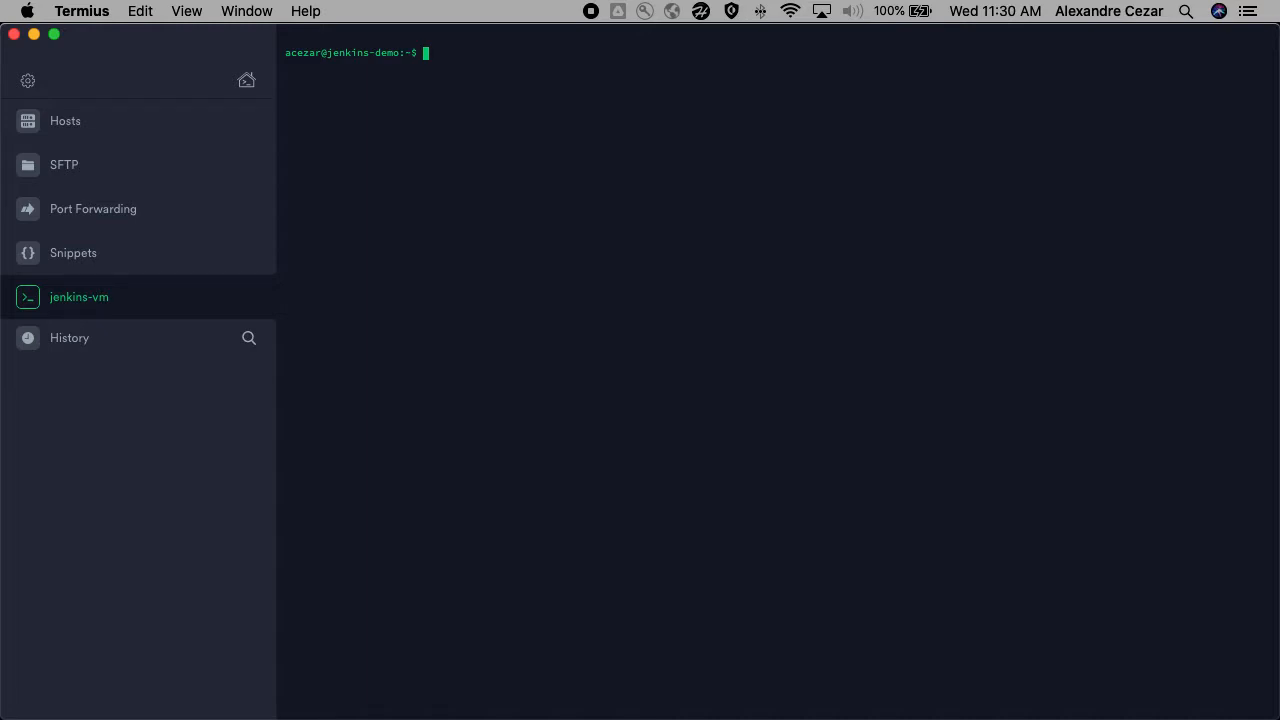
pyautogui.write('kubectl get pods -n')
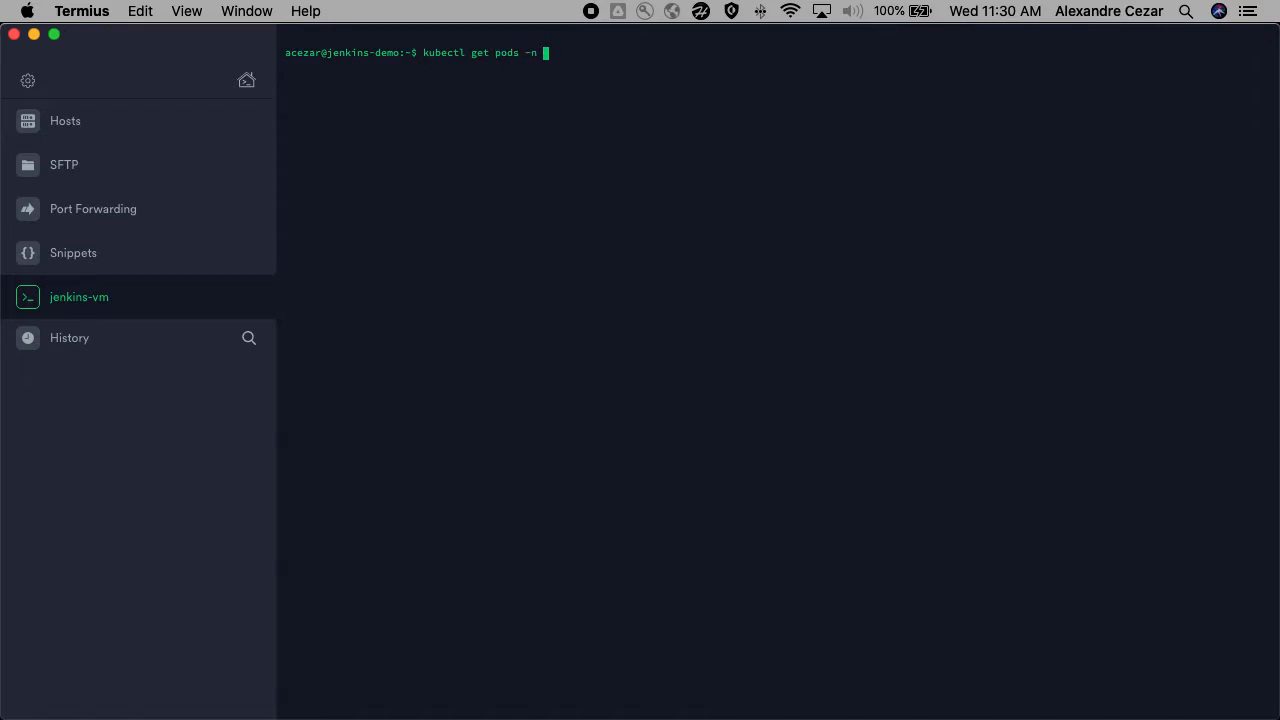
pyautogui.write('guestbook')
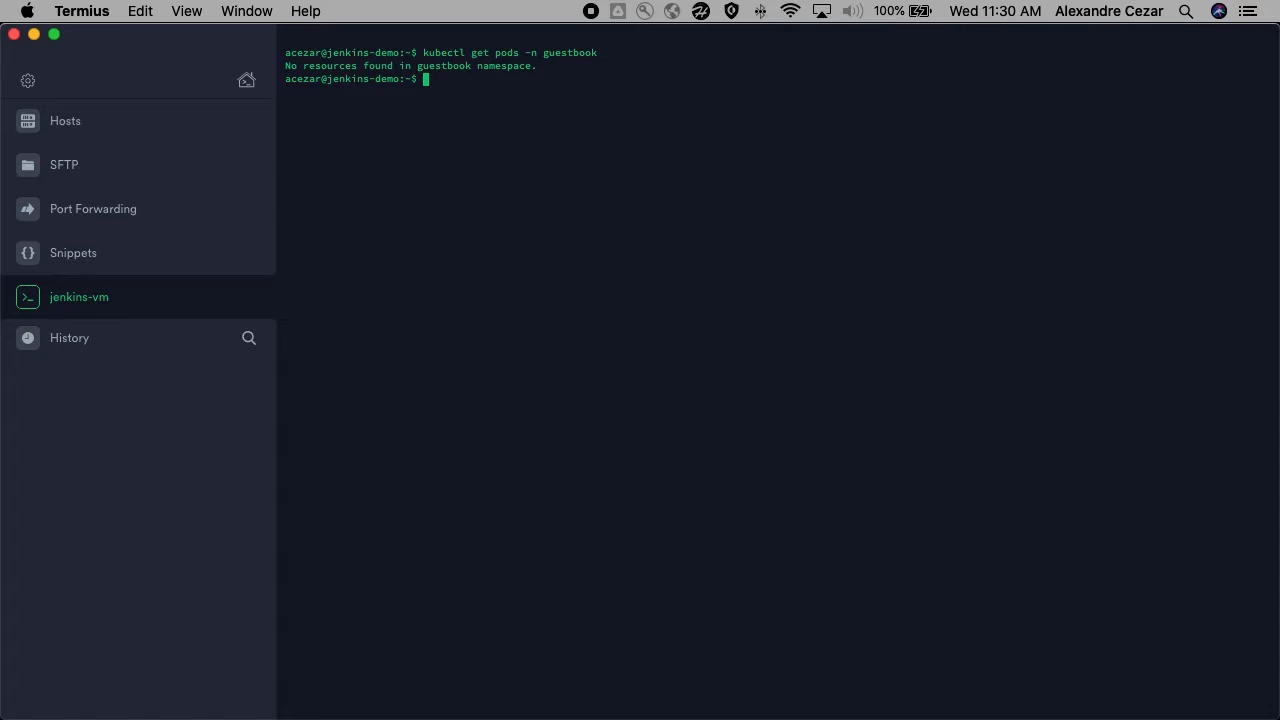
pyautogui.moveTo(540, 705)
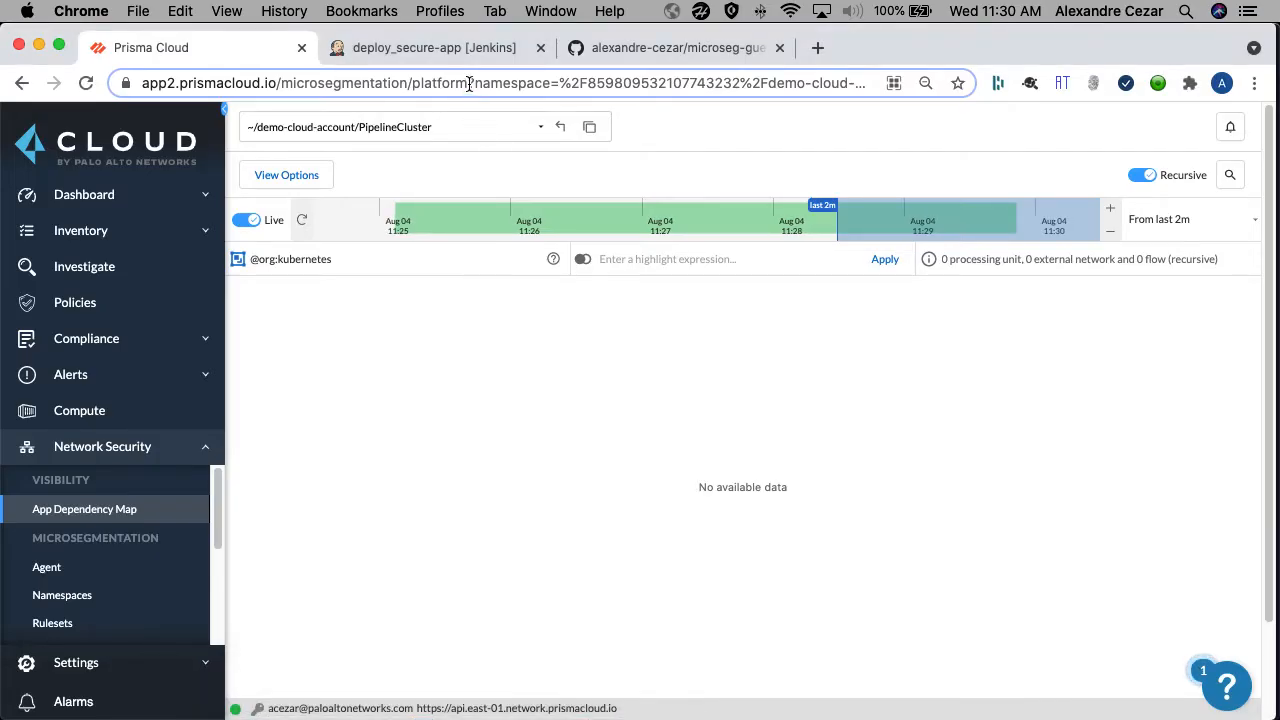
# Step: Build deploy_secure-app with its default tenant, cloudAccount, group and ns parameters
pyautogui.click(434, 47)
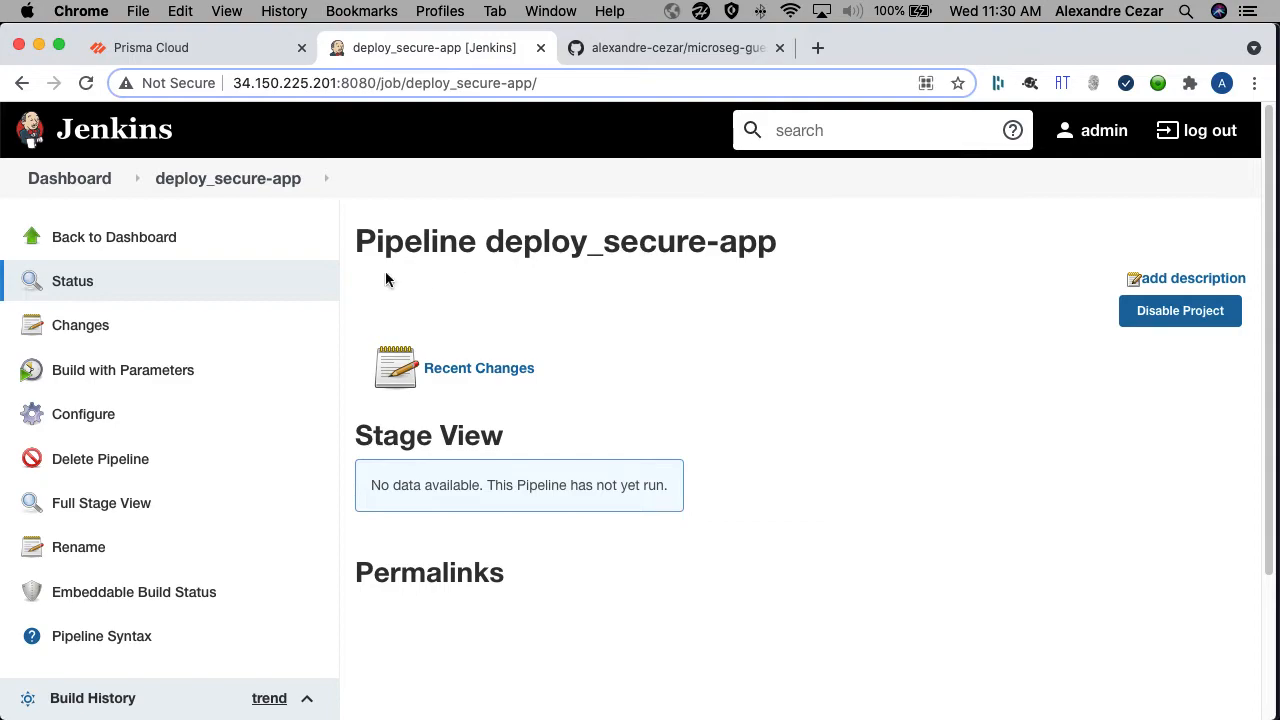
pyautogui.moveTo(108, 382)
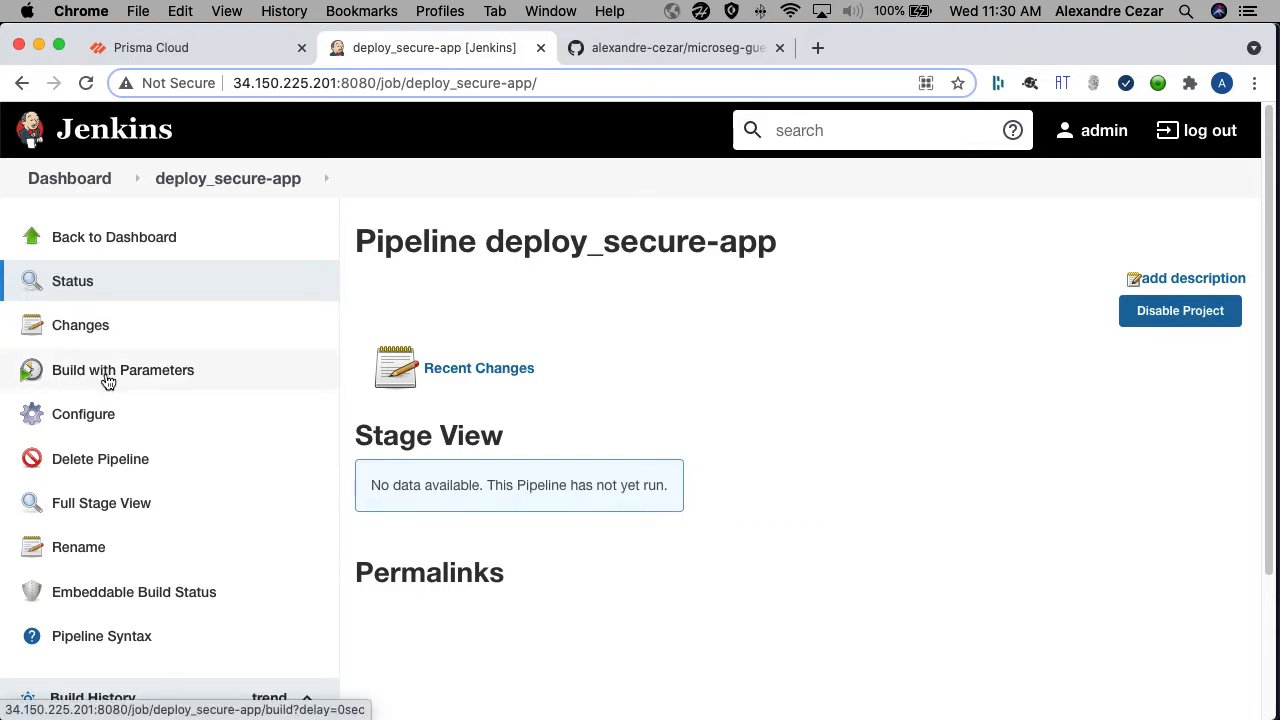
pyautogui.moveTo(108, 380)
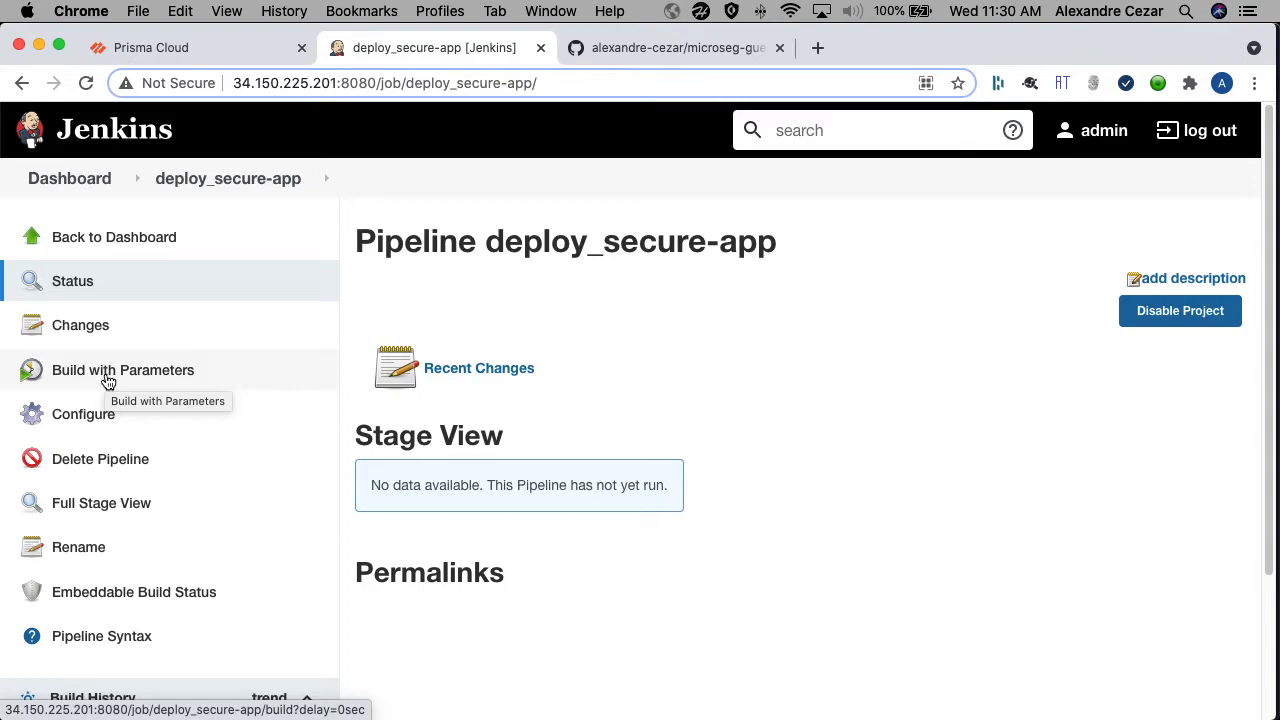
pyautogui.click(123, 370)
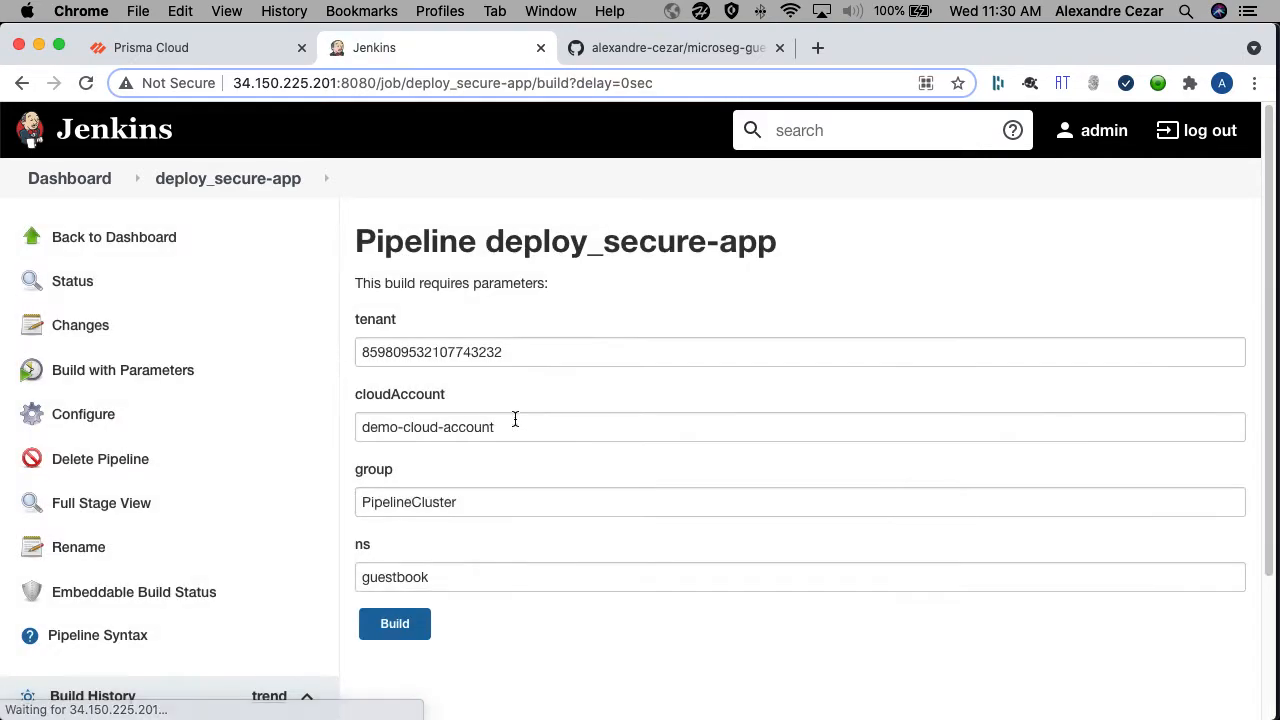
pyautogui.click(394, 623)
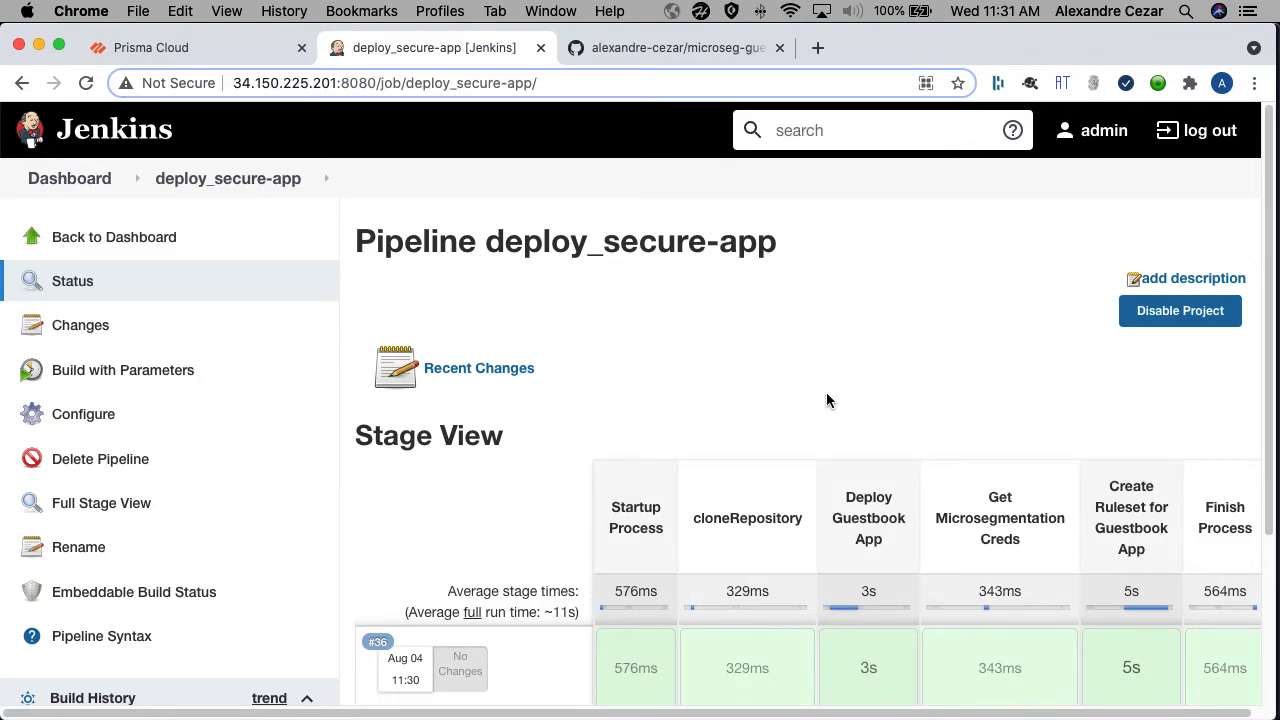
pyautogui.moveTo(746, 190)
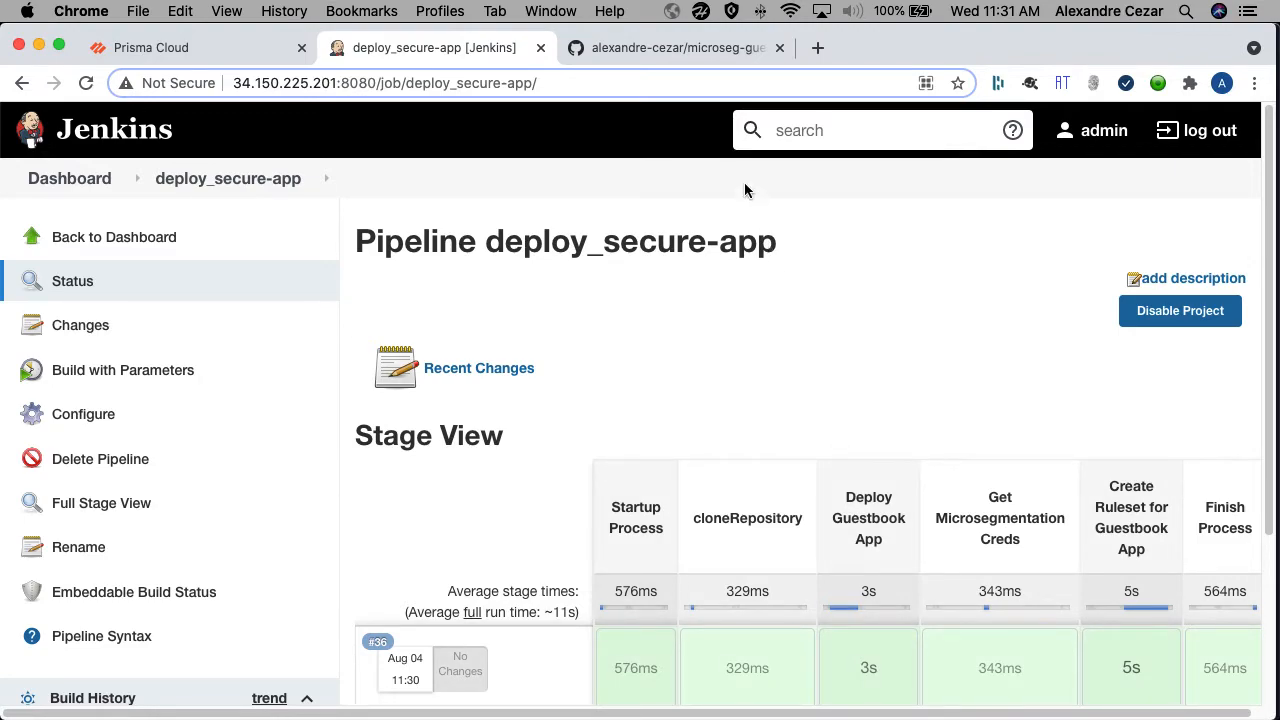
# Step: Show the microseg-guestbook-demo repository files on GitHub
pyautogui.click(677, 47)
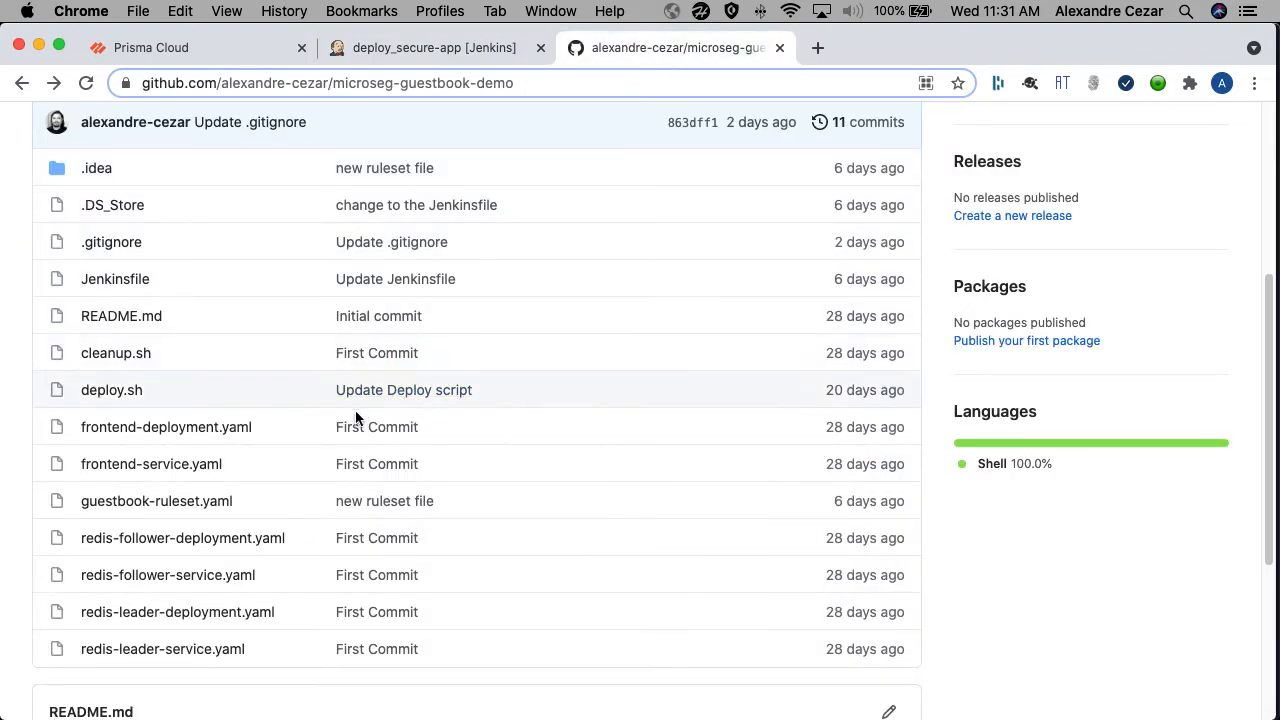
pyautogui.moveTo(452, 425)
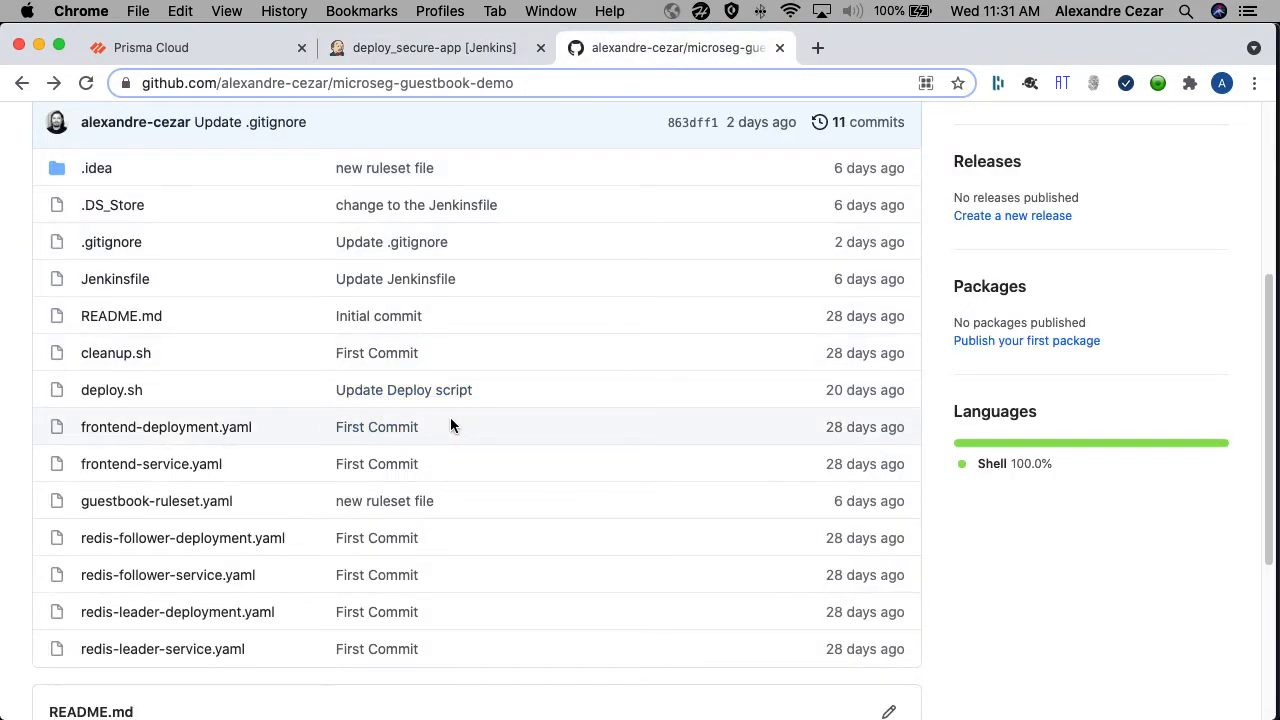
pyautogui.moveTo(311, 429)
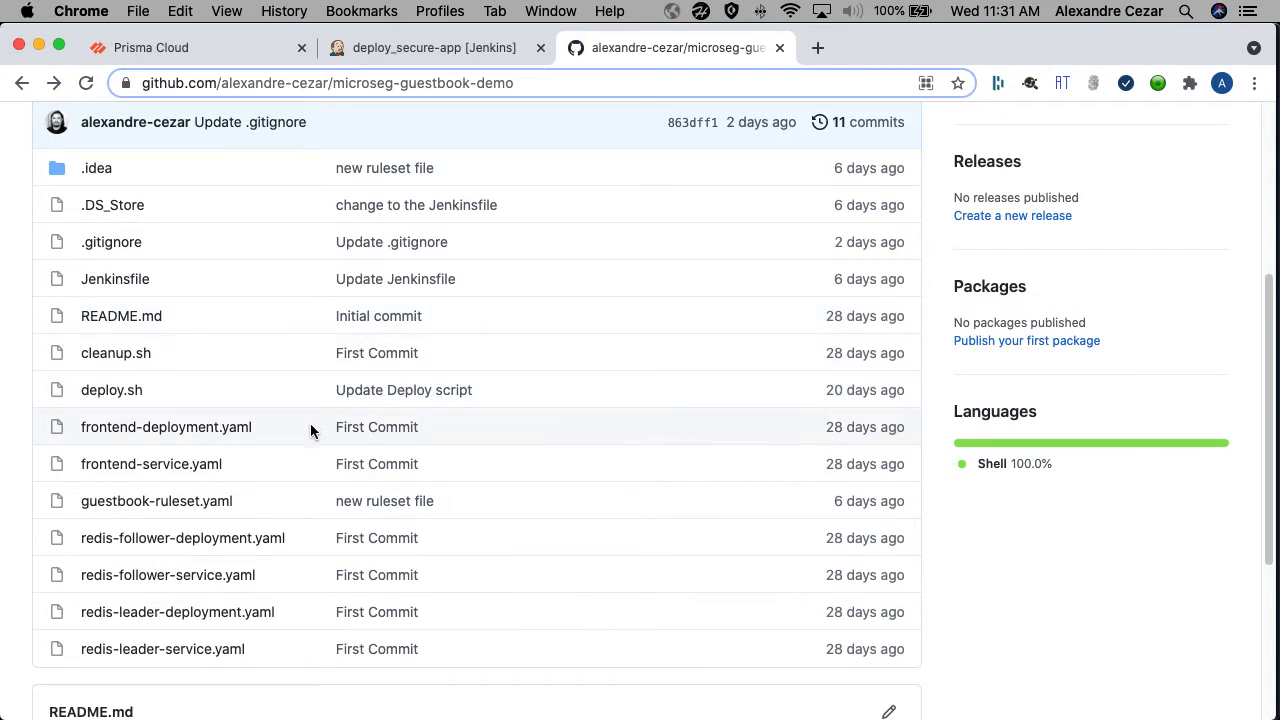
pyautogui.moveTo(245, 446)
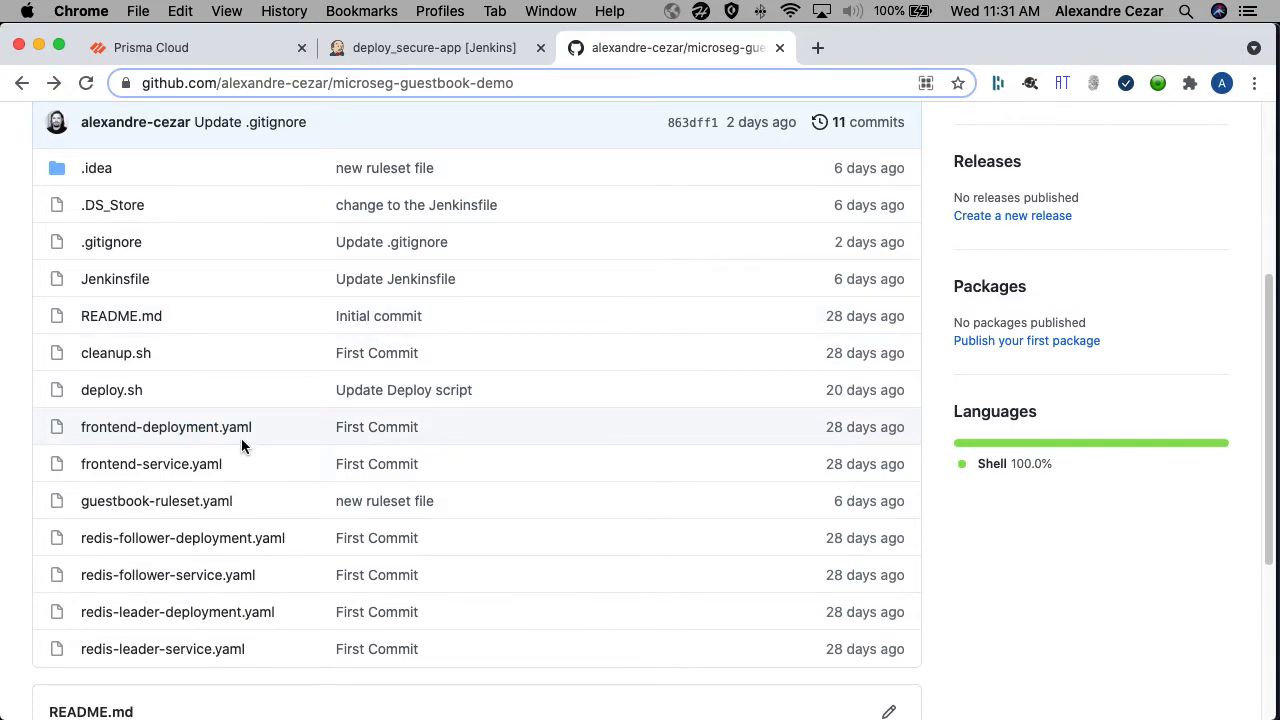
pyautogui.moveTo(265, 451)
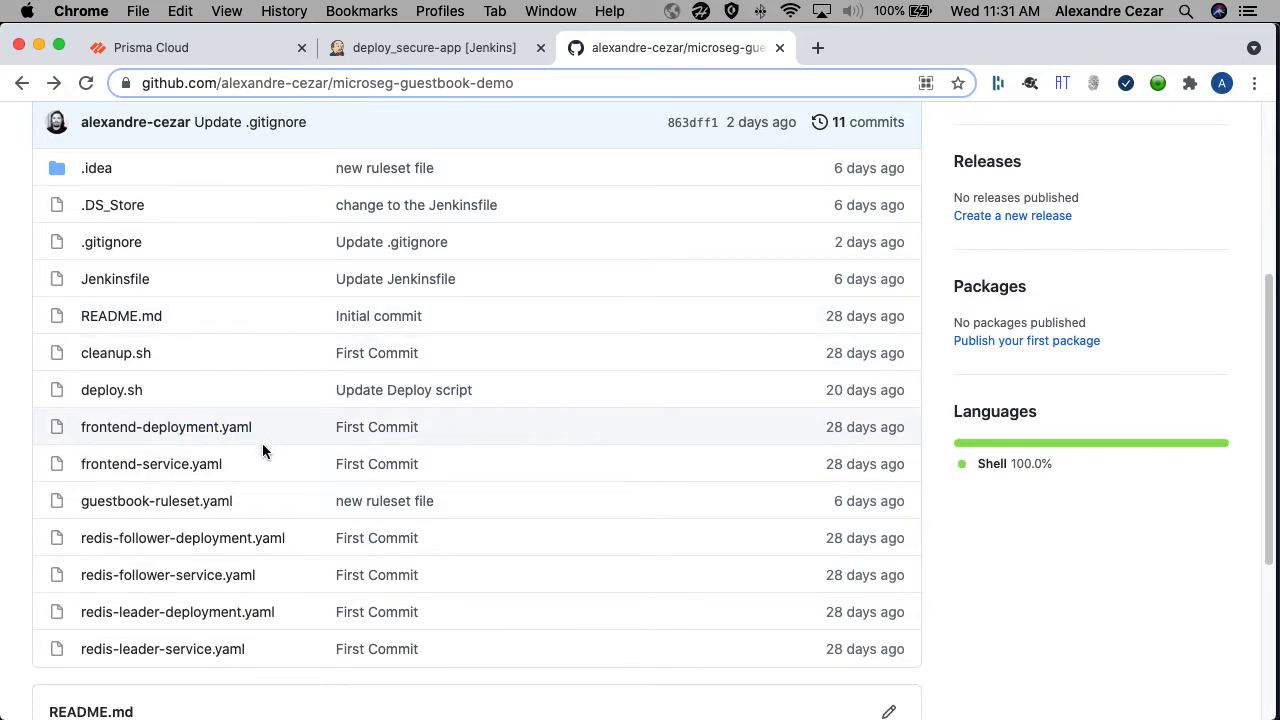
pyautogui.moveTo(278, 445)
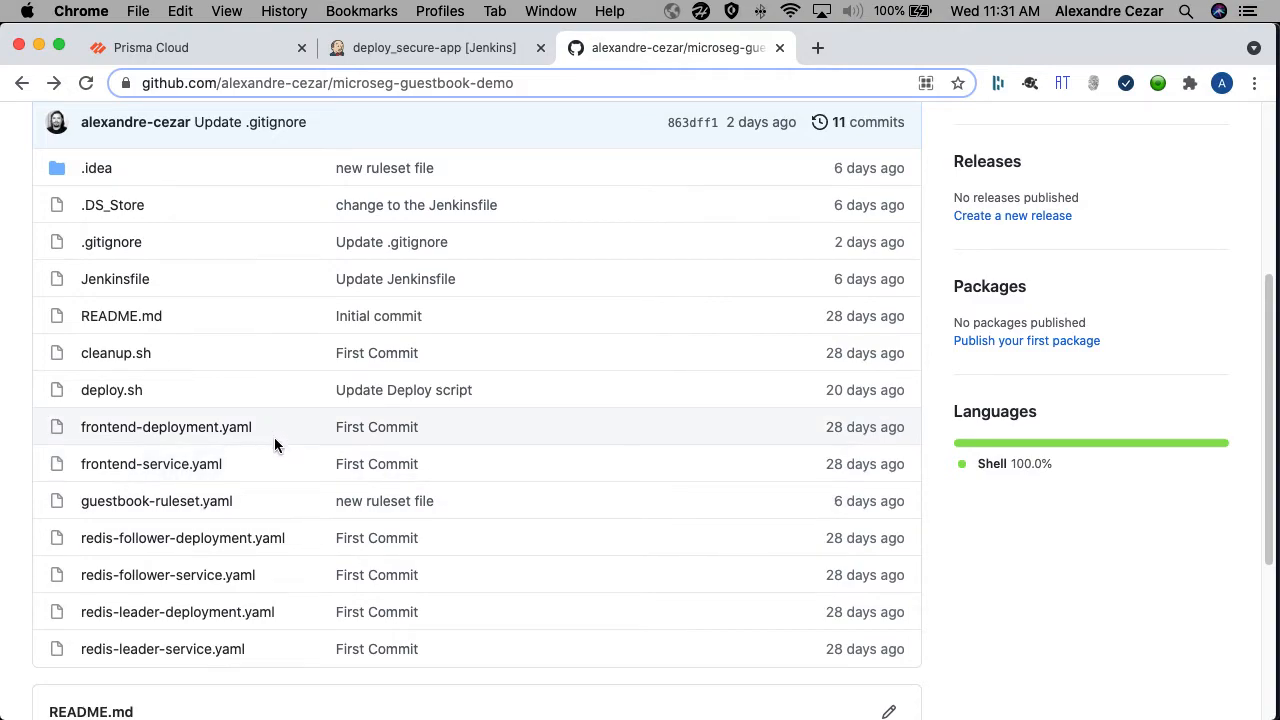
pyautogui.moveTo(324, 575)
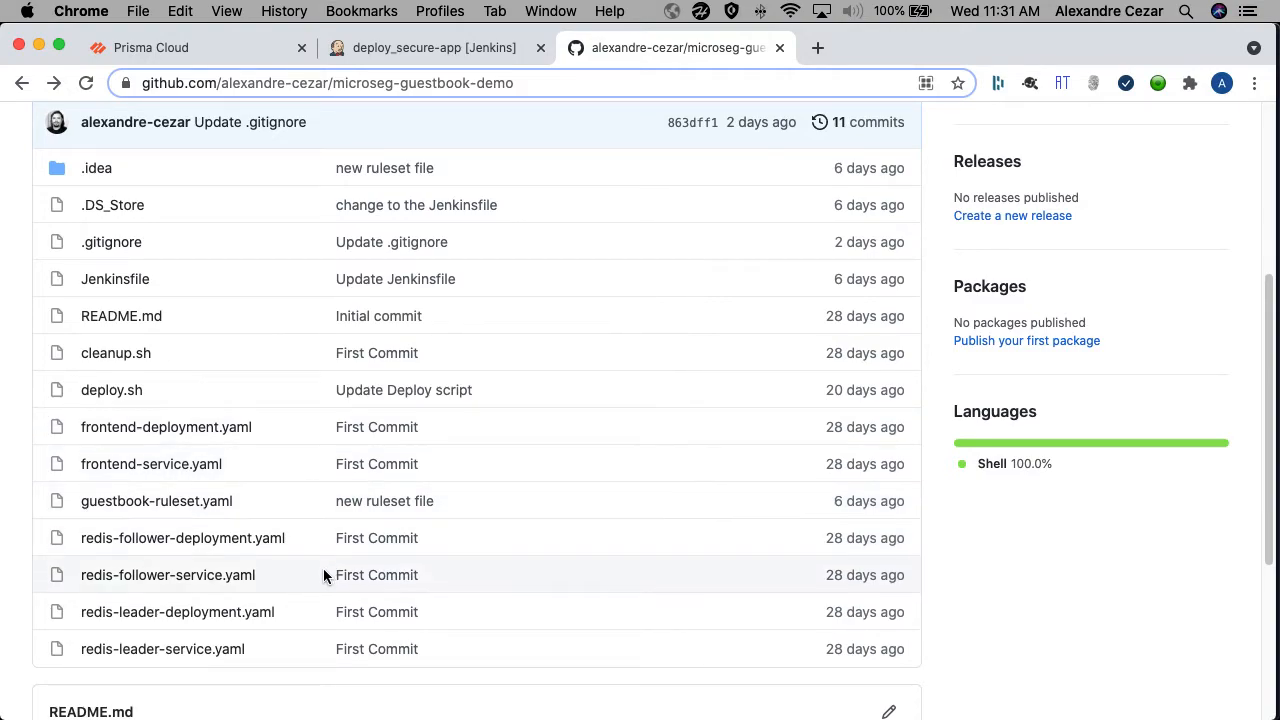
pyautogui.moveTo(210, 477)
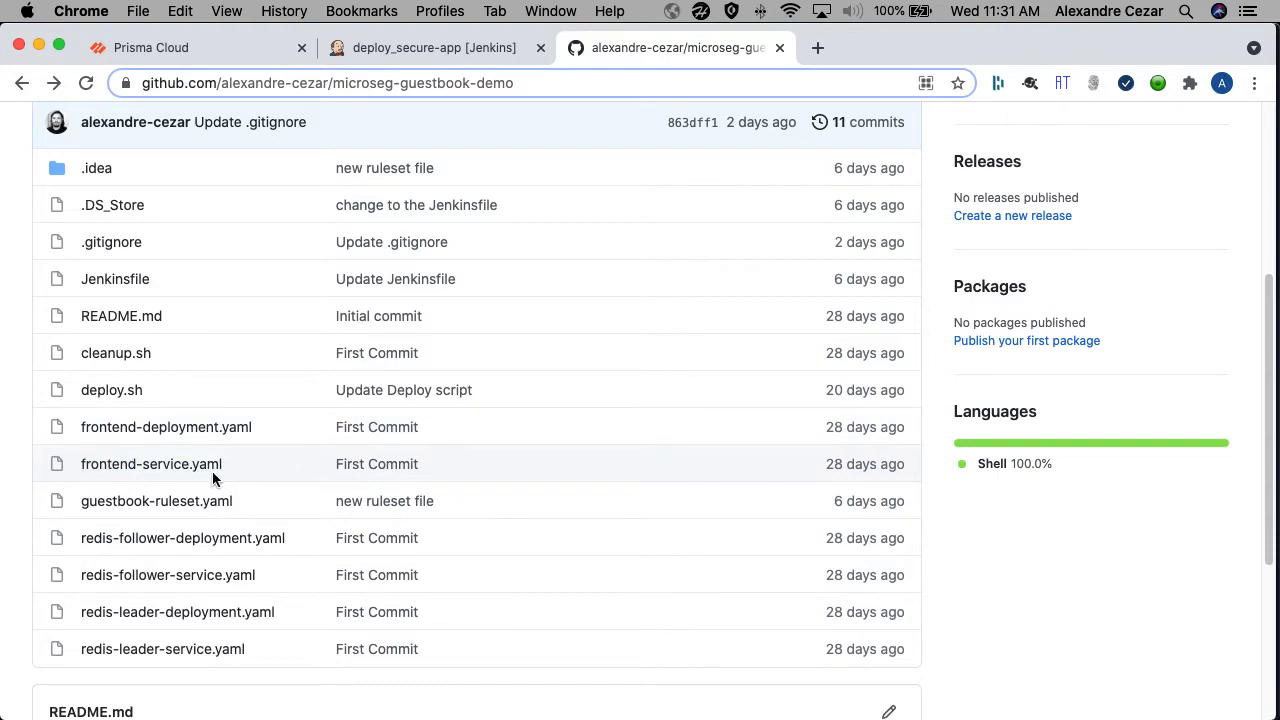
pyautogui.moveTo(302, 515)
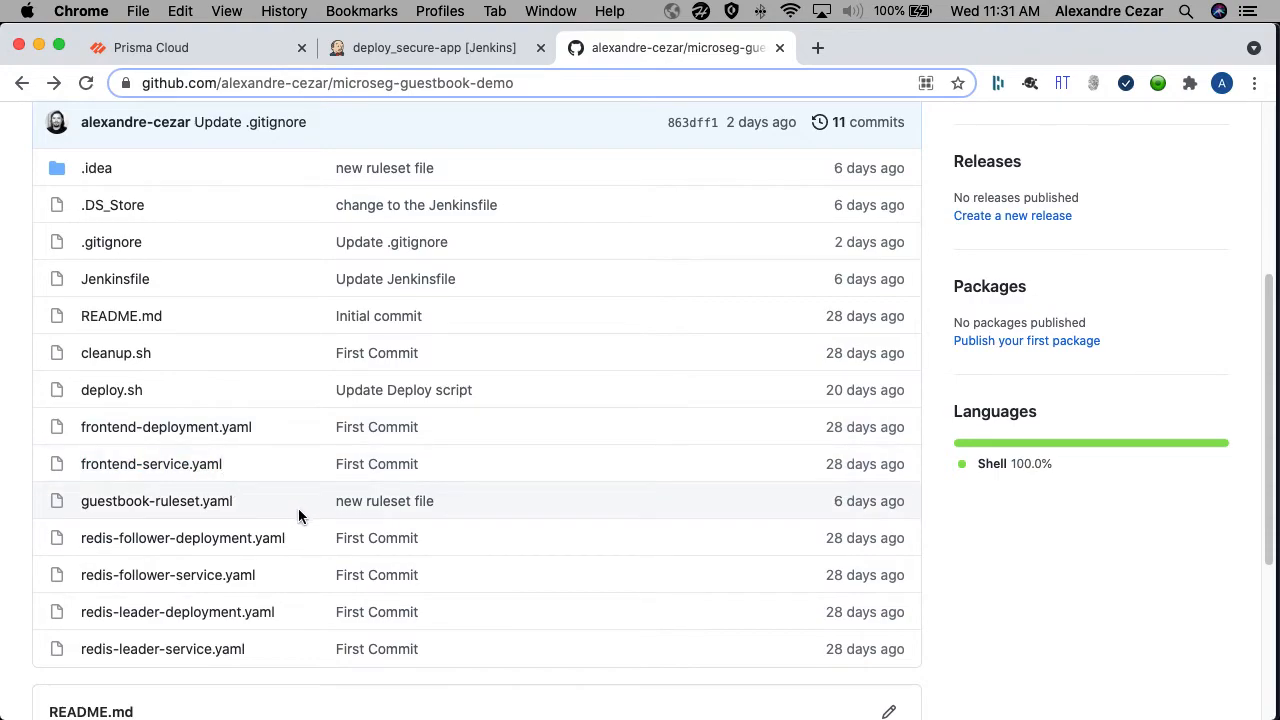
pyautogui.moveTo(200, 503)
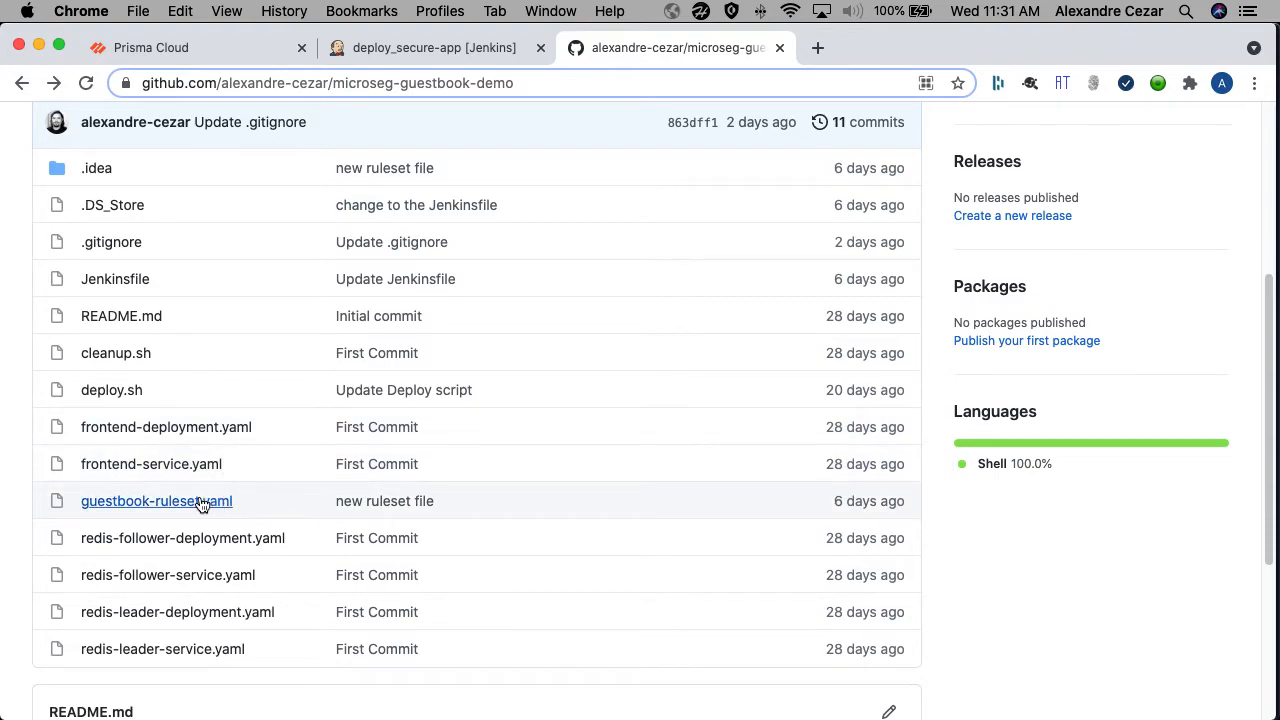
pyautogui.moveTo(180, 505)
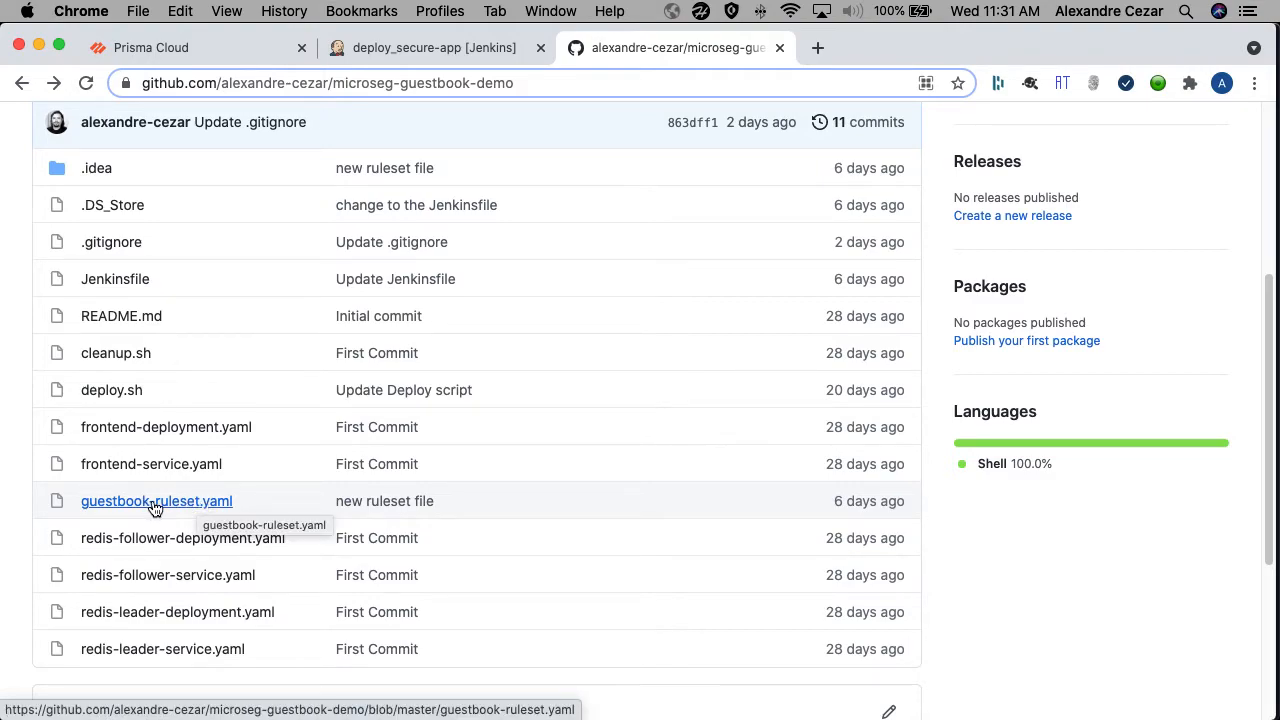
# Step: Open guestbook-ruleset.yaml and scroll through rules like Allow Front-End to Back-End on tcp/6379
pyautogui.click(156, 501)
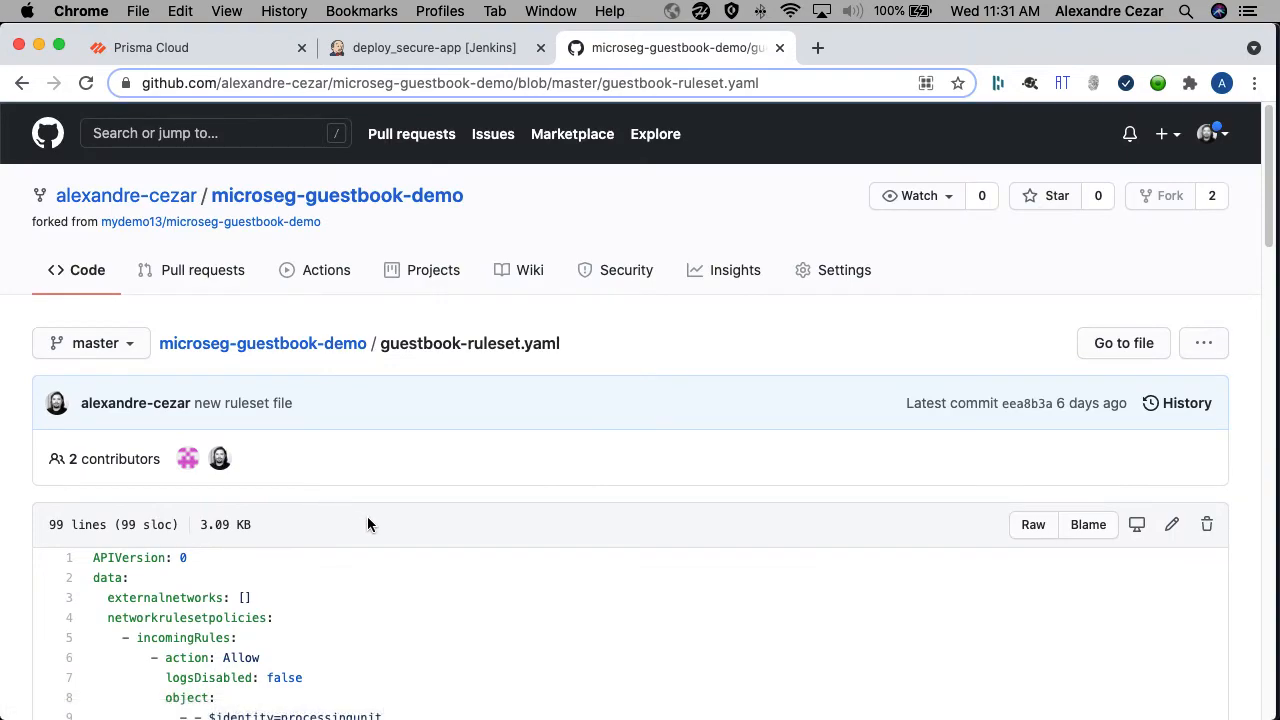
pyautogui.scroll(-3)
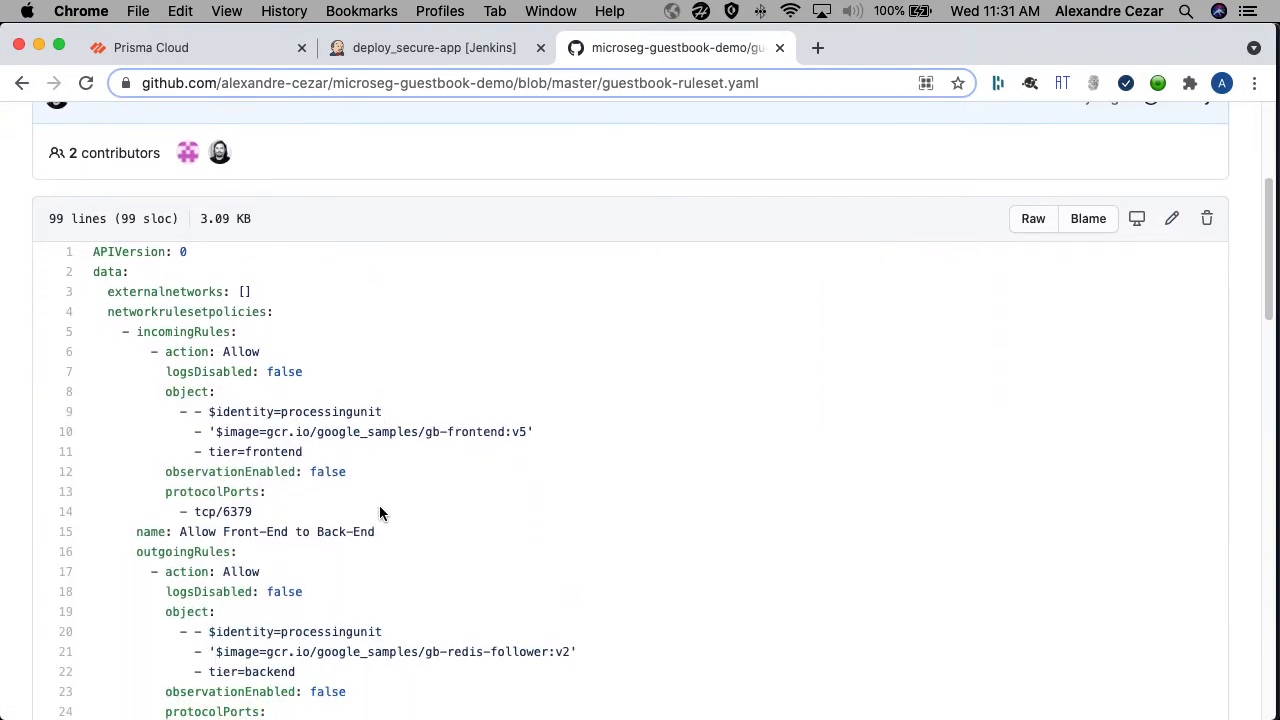
pyautogui.scroll(-3)
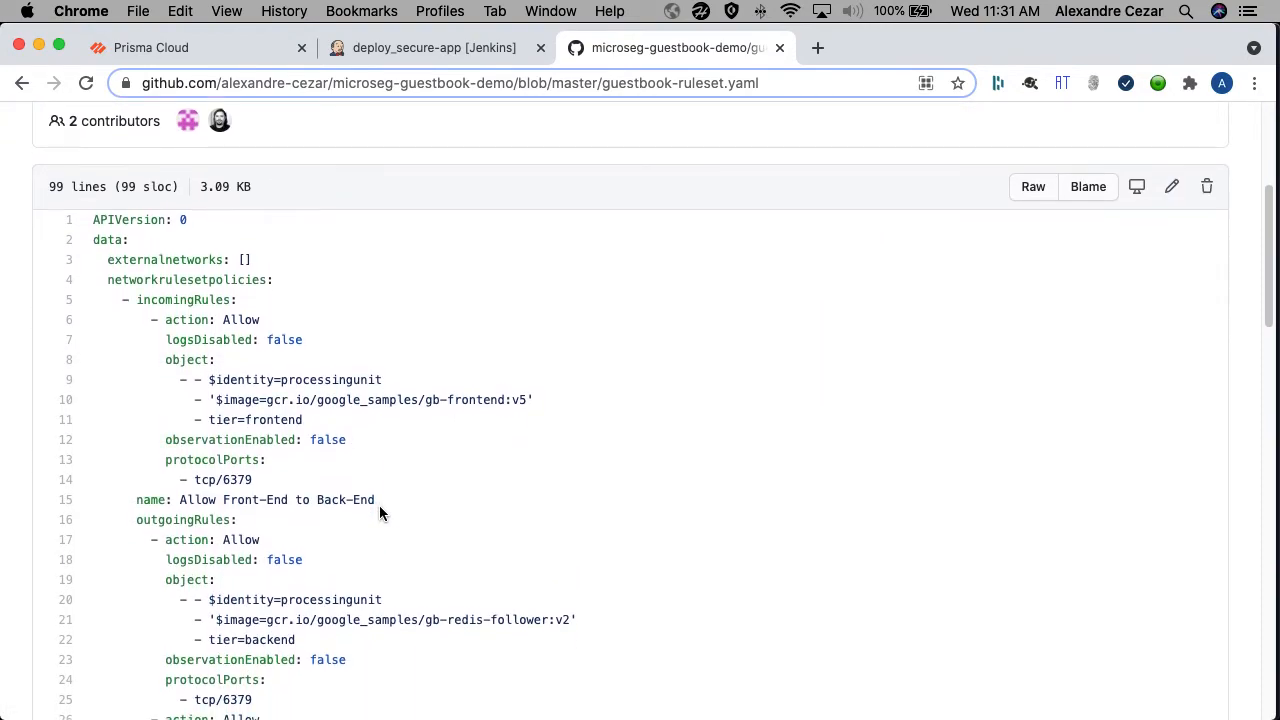
pyautogui.scroll(-3)
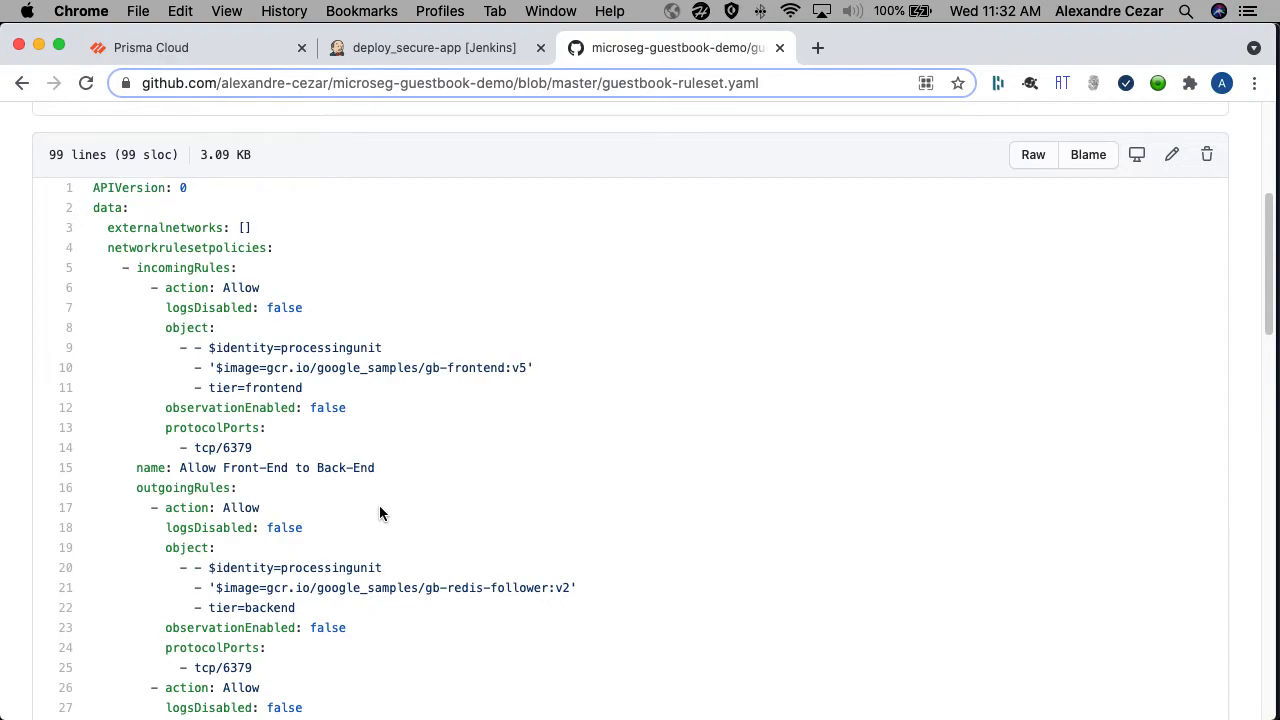
# Step: Switch the Prisma Cloud map to ~/demo-cloud-account/PipelineCluster/guestbook and show the frontend pod
pyautogui.click(148, 47)
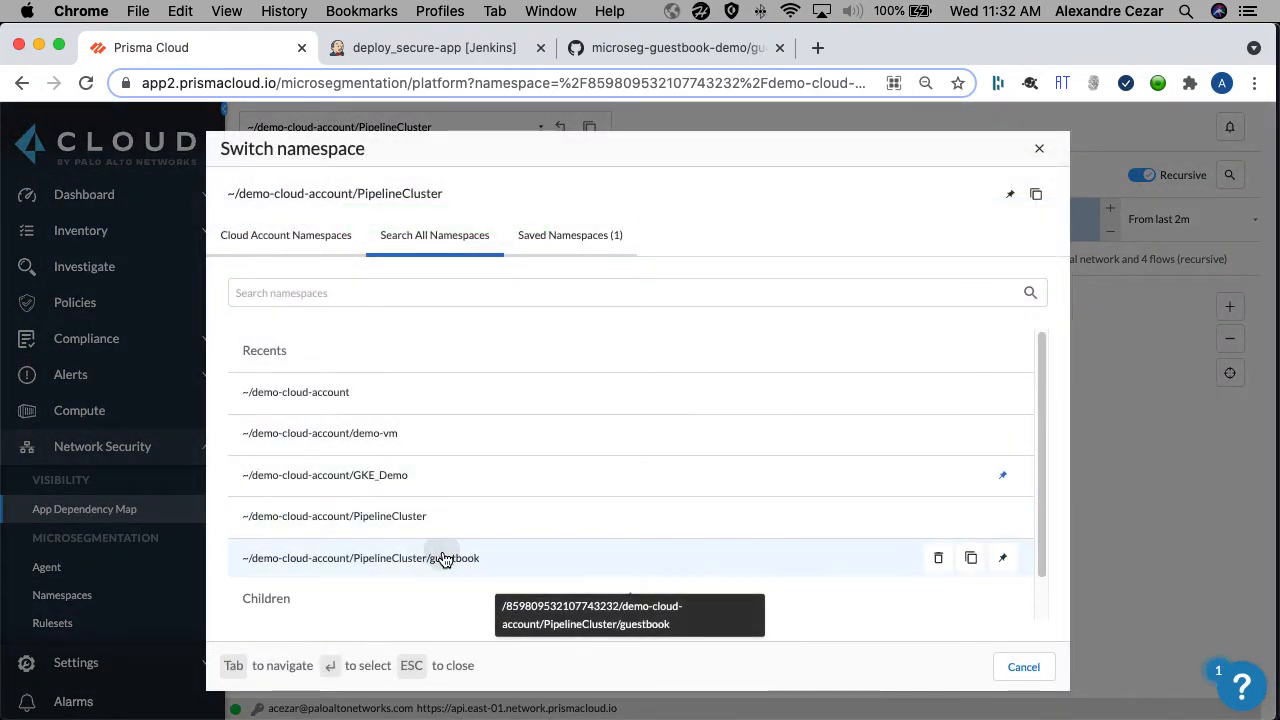
pyautogui.click(360, 558)
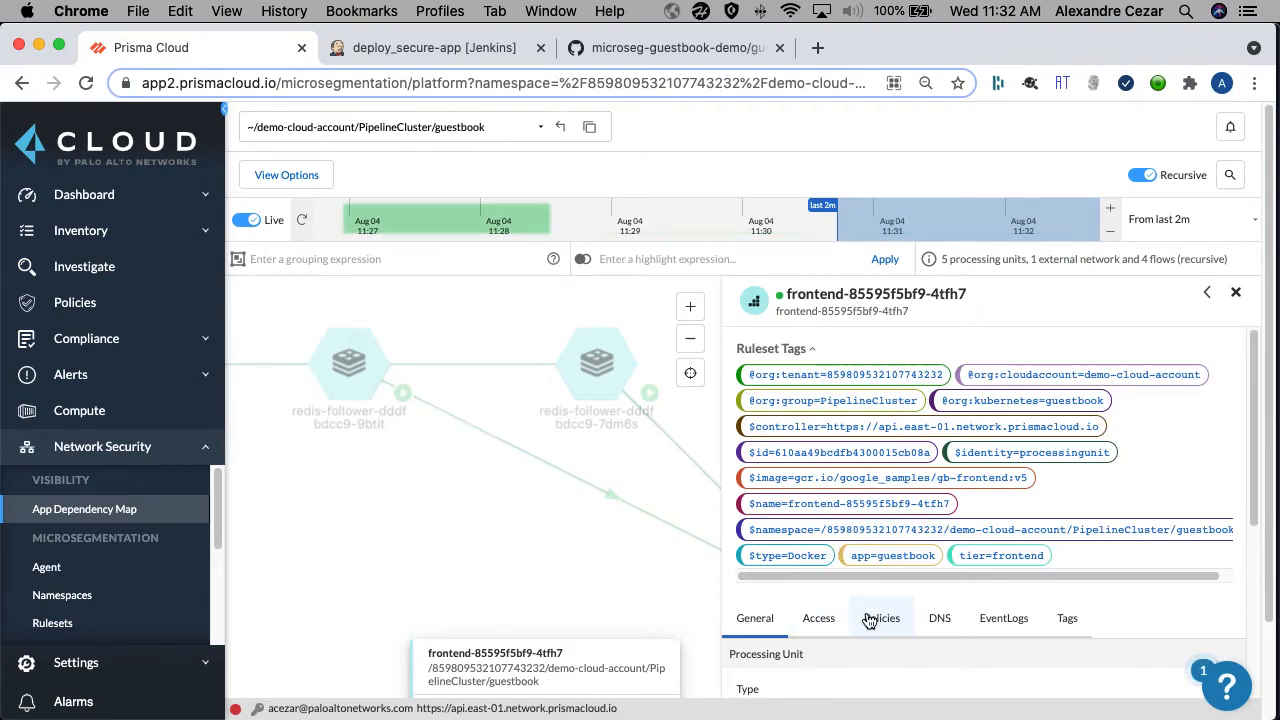
# Step: List the frontend pod's policies, then select the redis-follower outgoing flow and open the time range
pyautogui.click(881, 617)
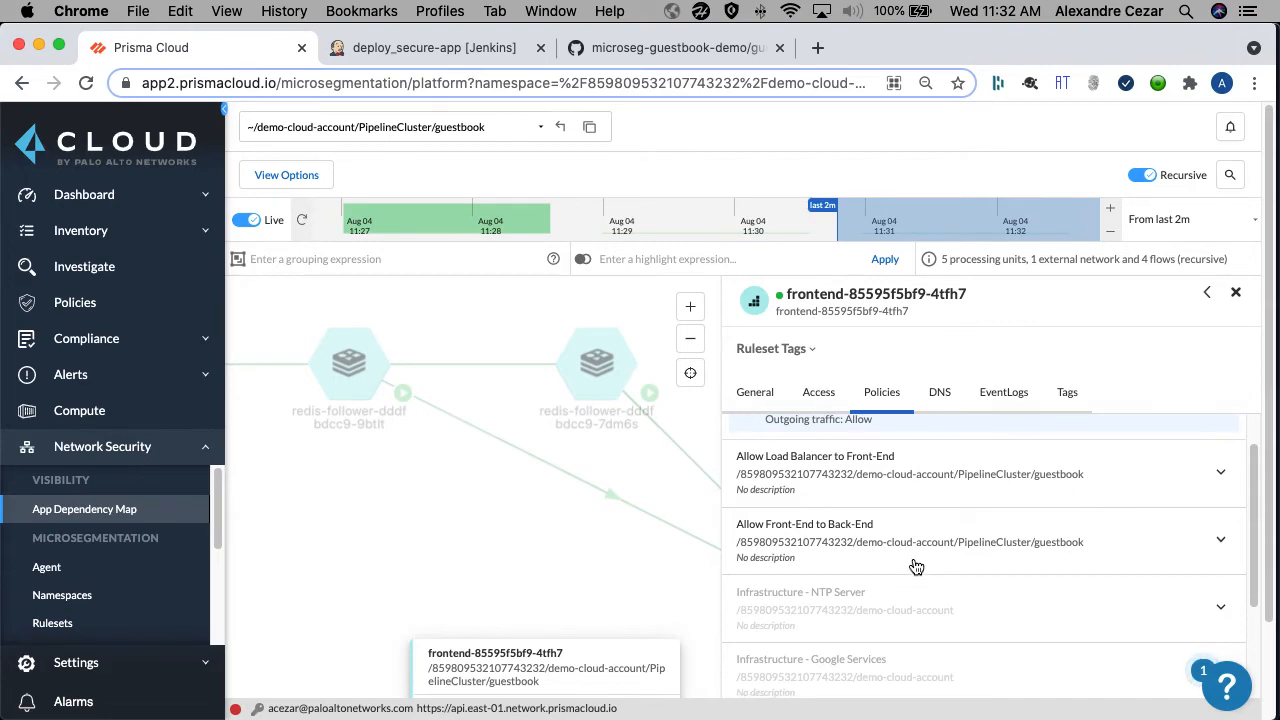
pyautogui.moveTo(902, 548)
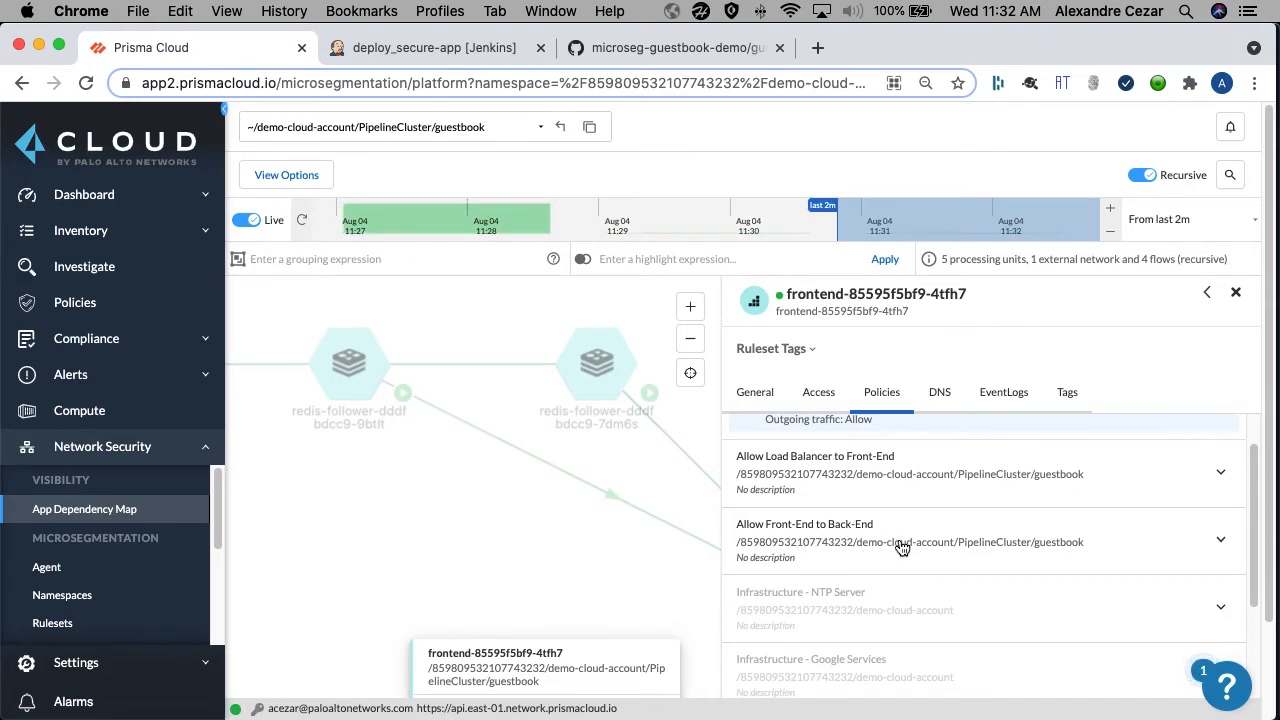
pyautogui.moveTo(790, 484)
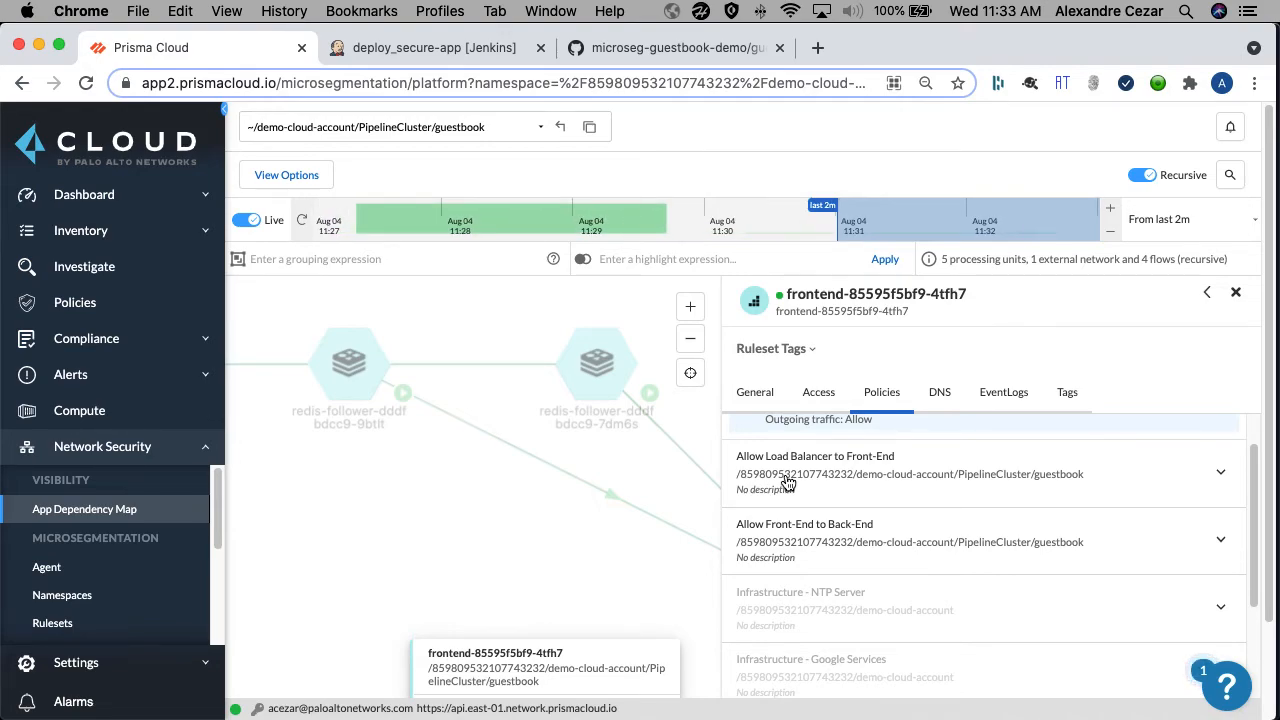
pyautogui.moveTo(762, 474)
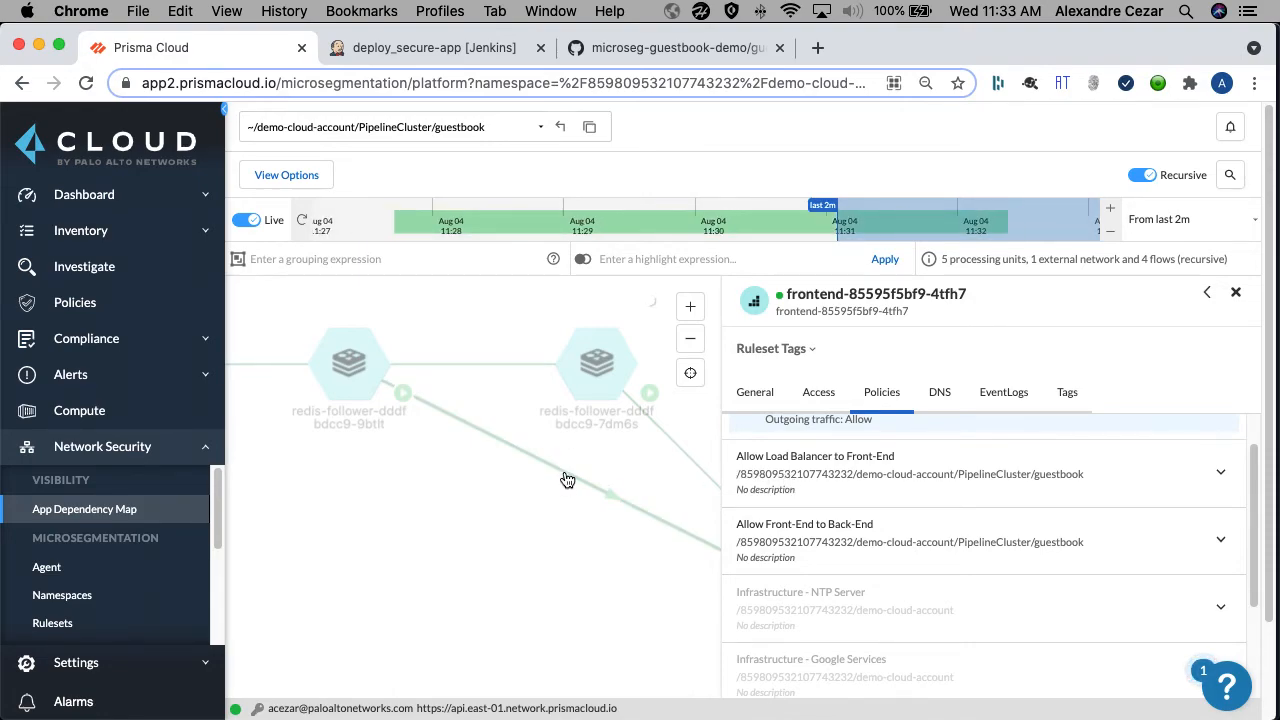
pyautogui.click(567, 479)
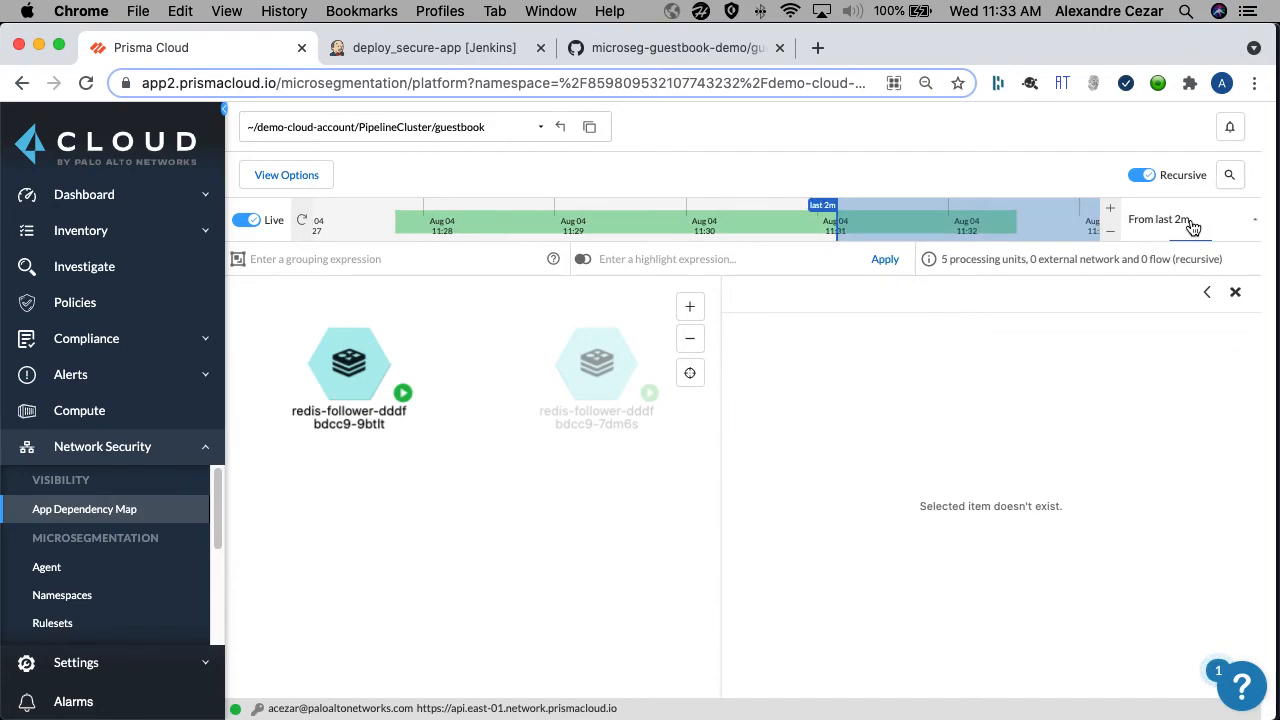
pyautogui.click(1190, 219)
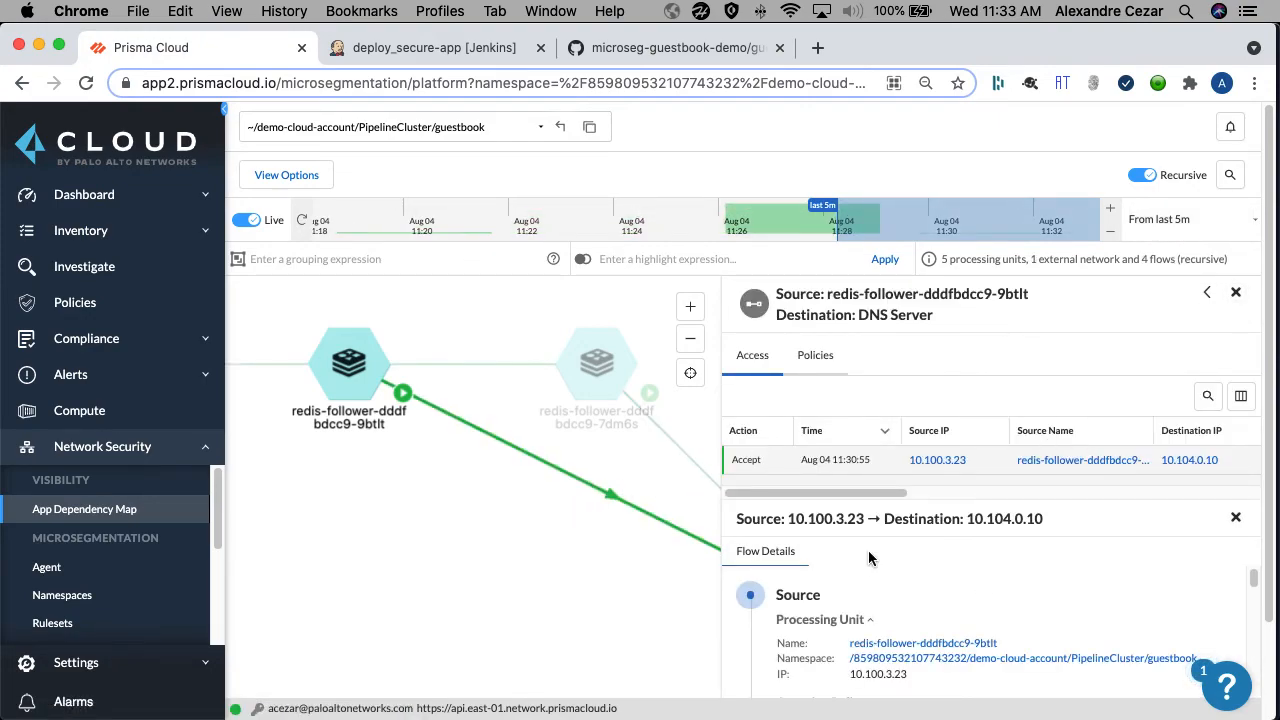
# Step: Review the redis-follower to DNS Server flow's udp/53 allow rule, then close its details
pyautogui.scroll(-3)
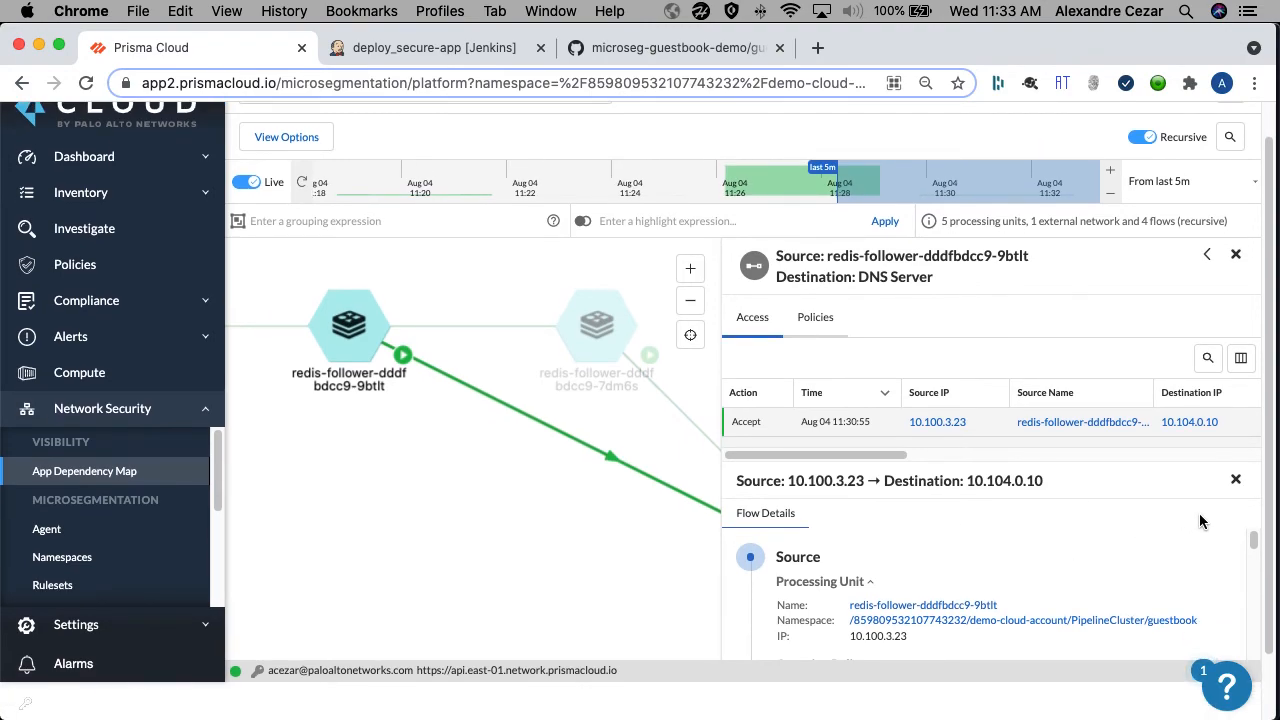
pyautogui.scroll(-3)
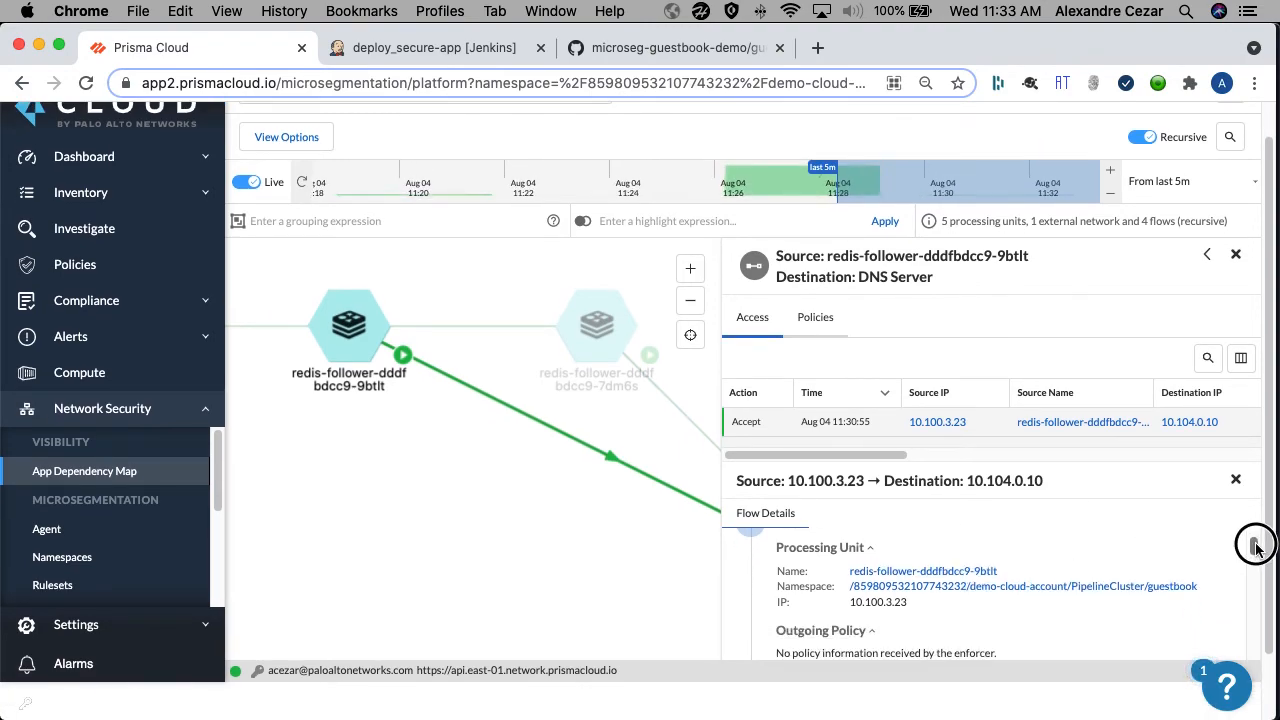
pyautogui.scroll(-3)
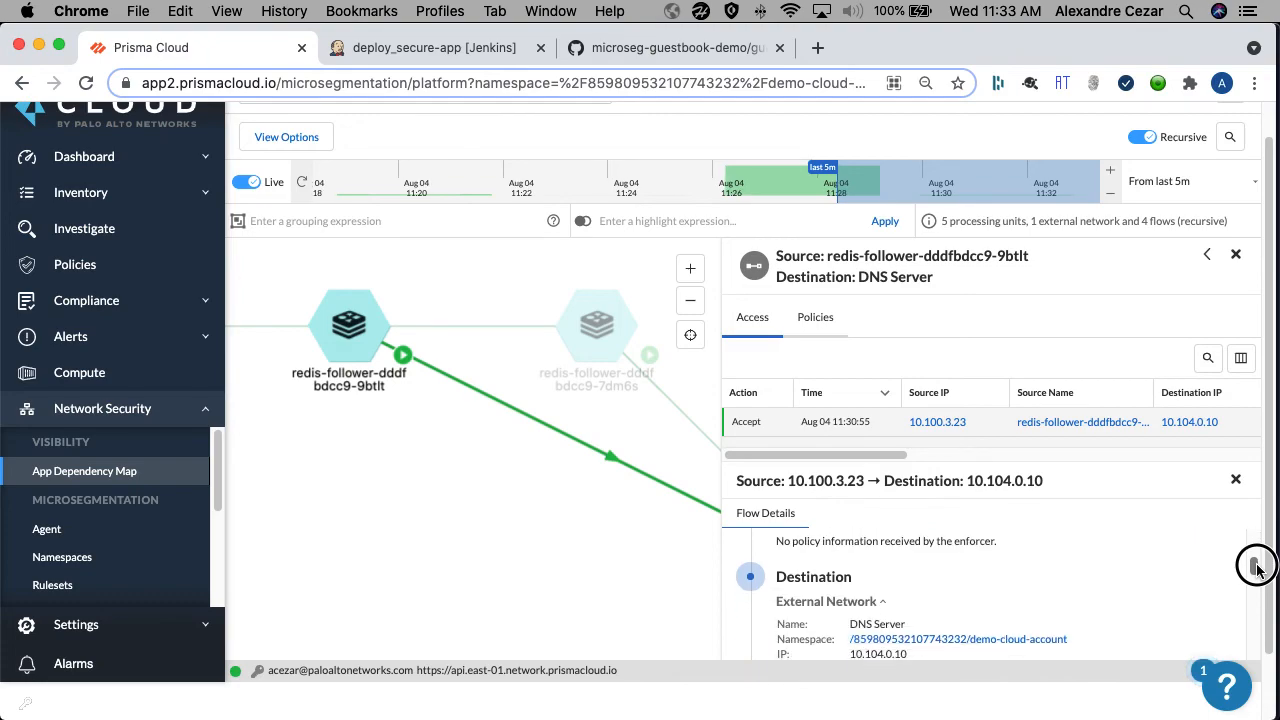
pyautogui.scroll(-3)
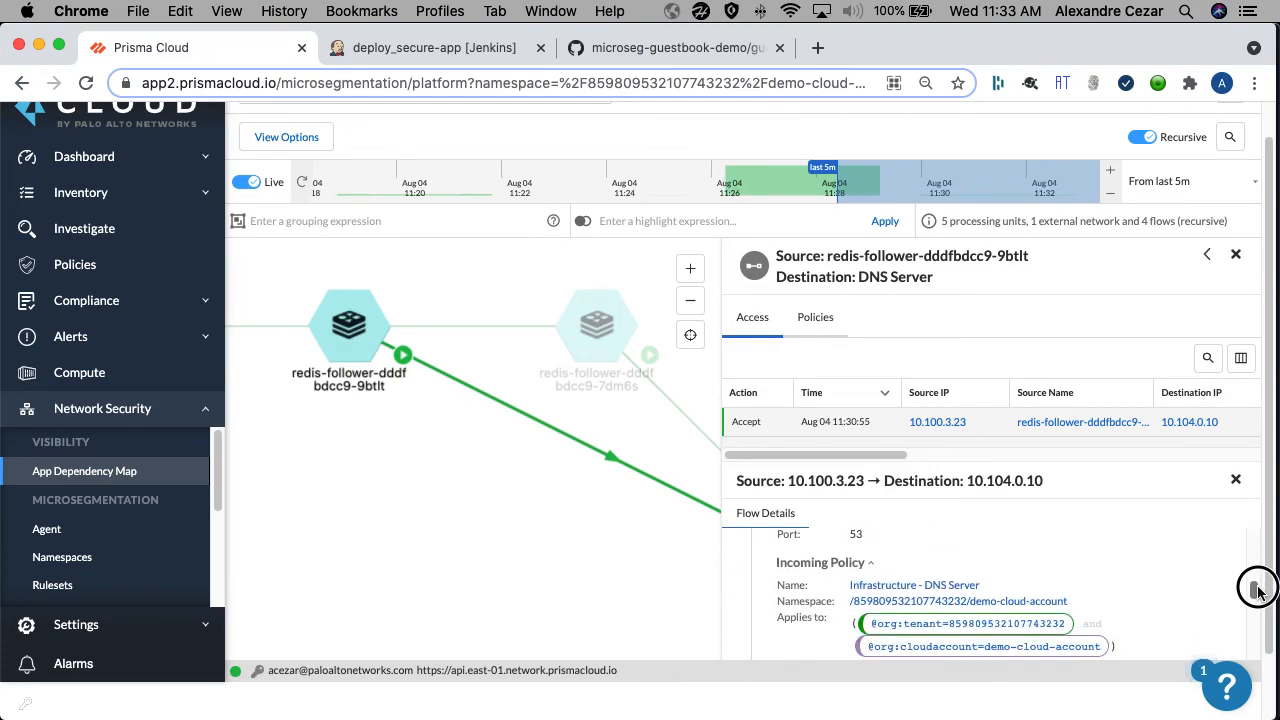
pyautogui.scroll(-3)
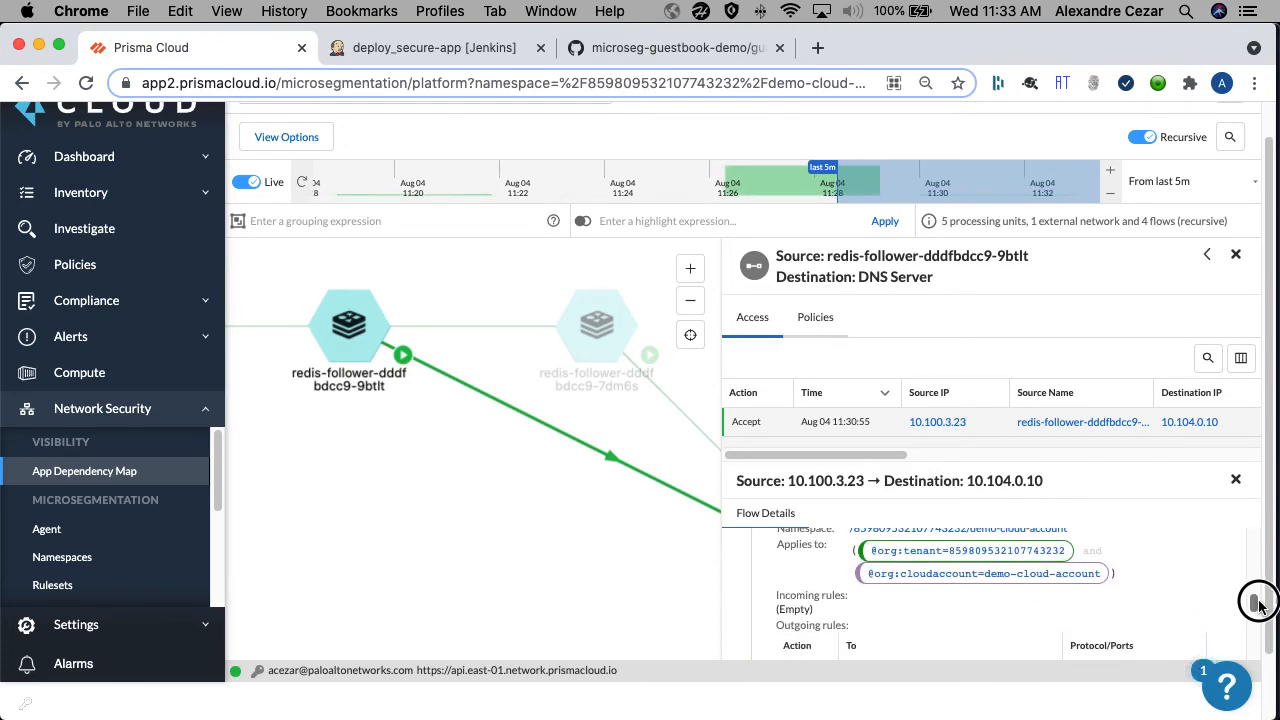
pyautogui.scroll(-3)
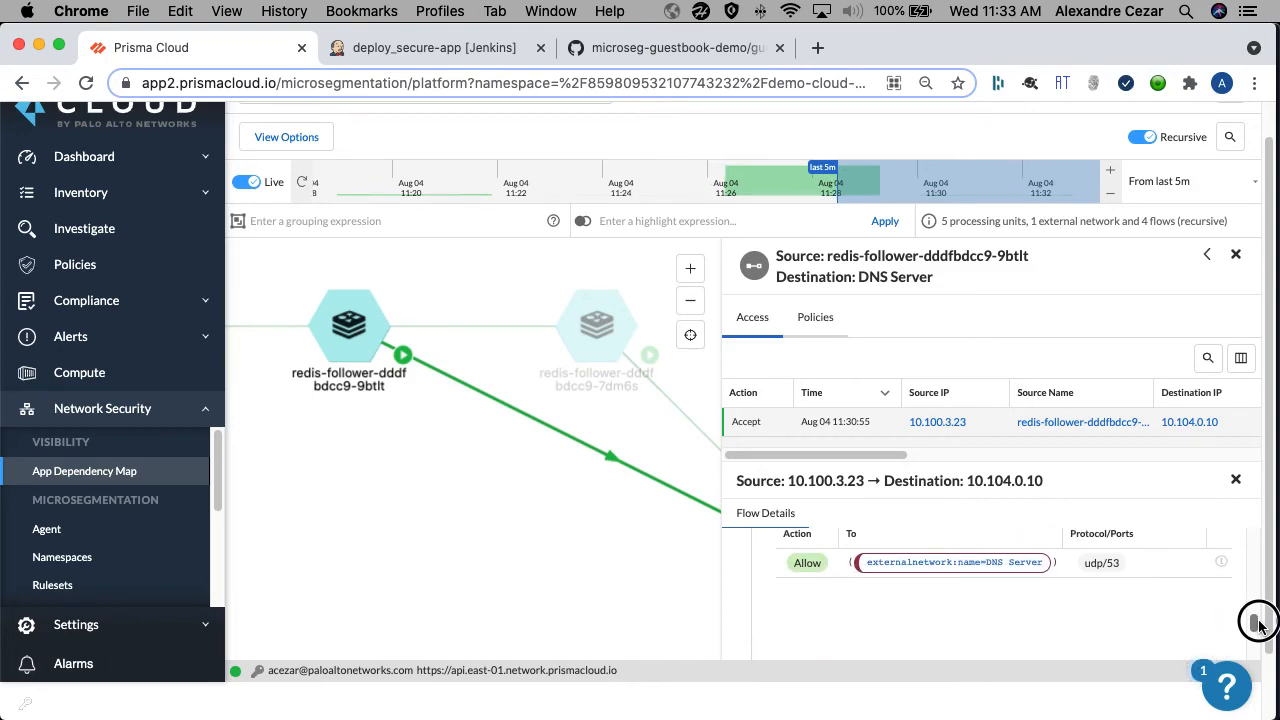
pyautogui.scroll(-3)
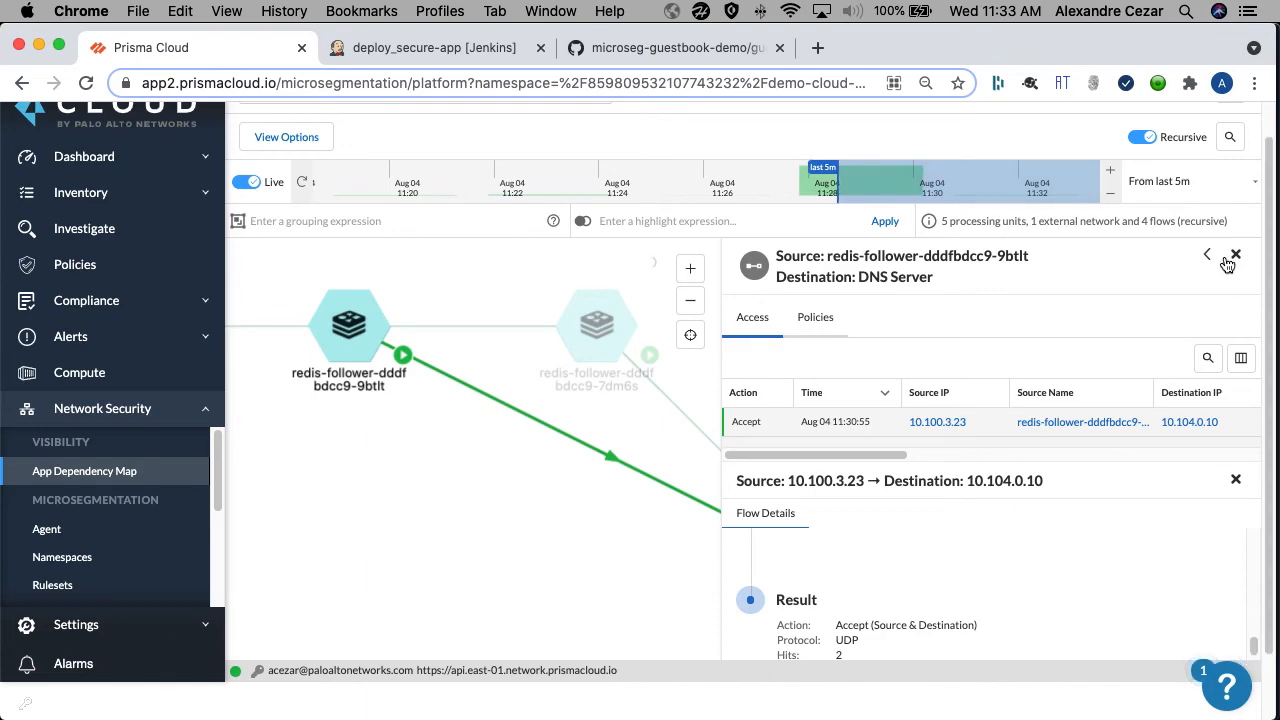
pyautogui.click(1232, 255)
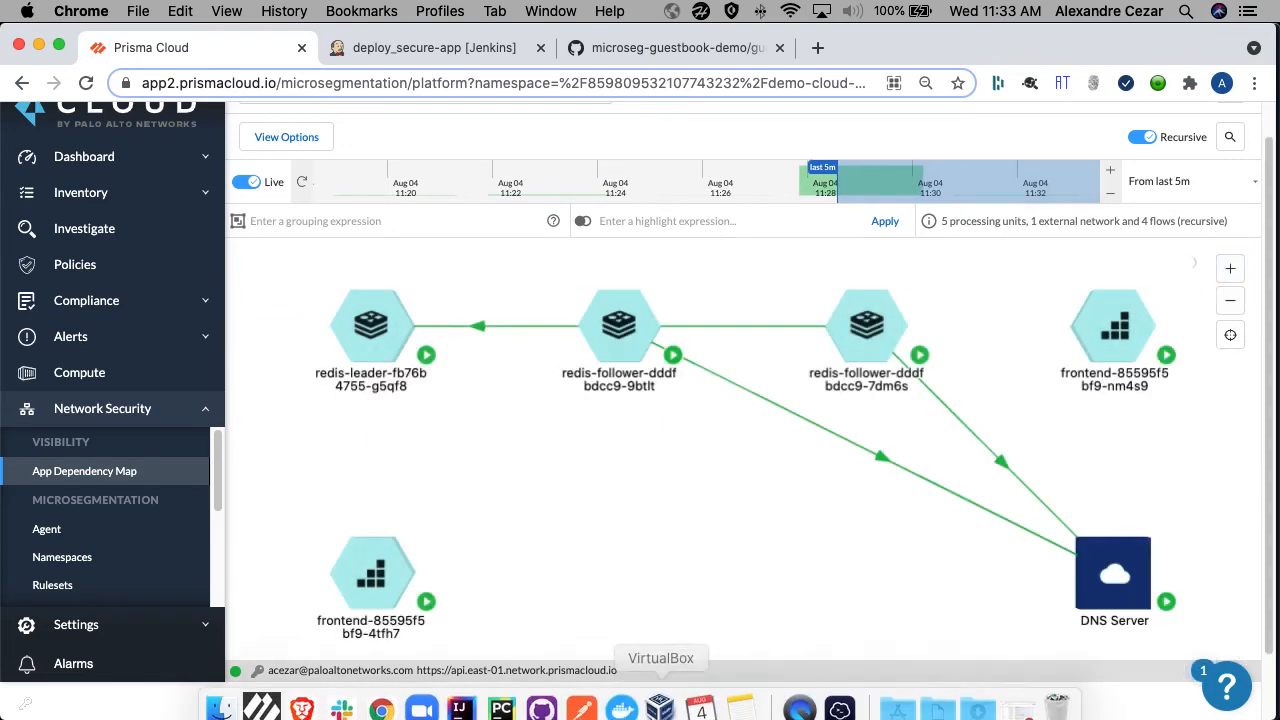